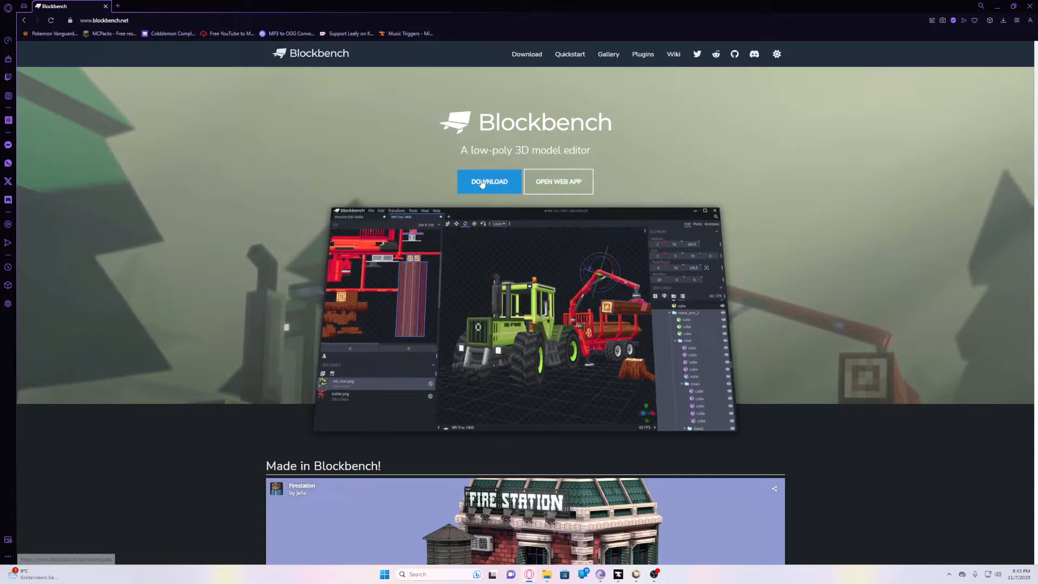
# - Reach the Blockbench downloads page, then the Mine-imator download page with its version list
pyautogui.click(489, 182)
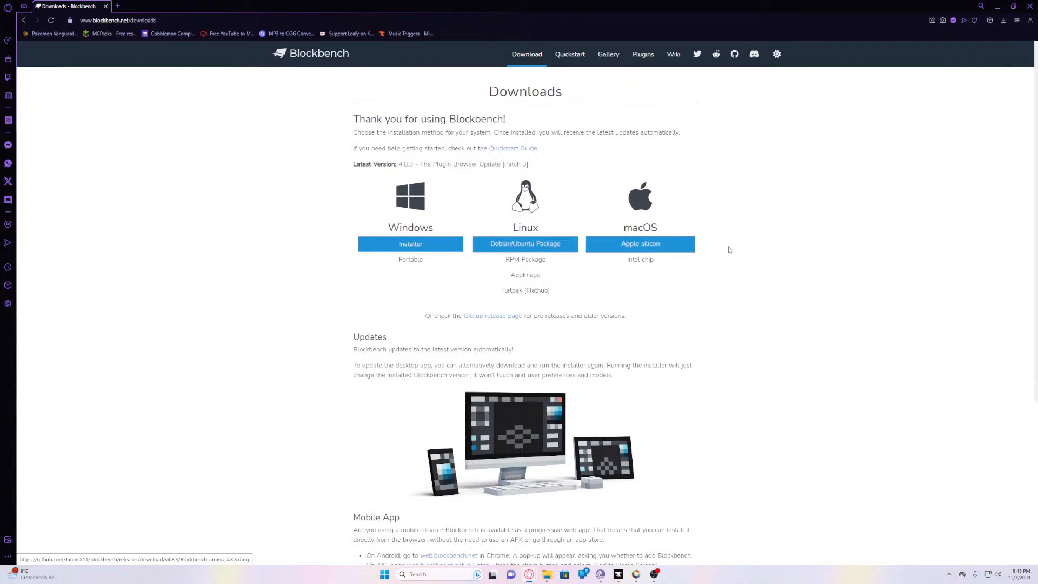
pyautogui.click(1013, 7)
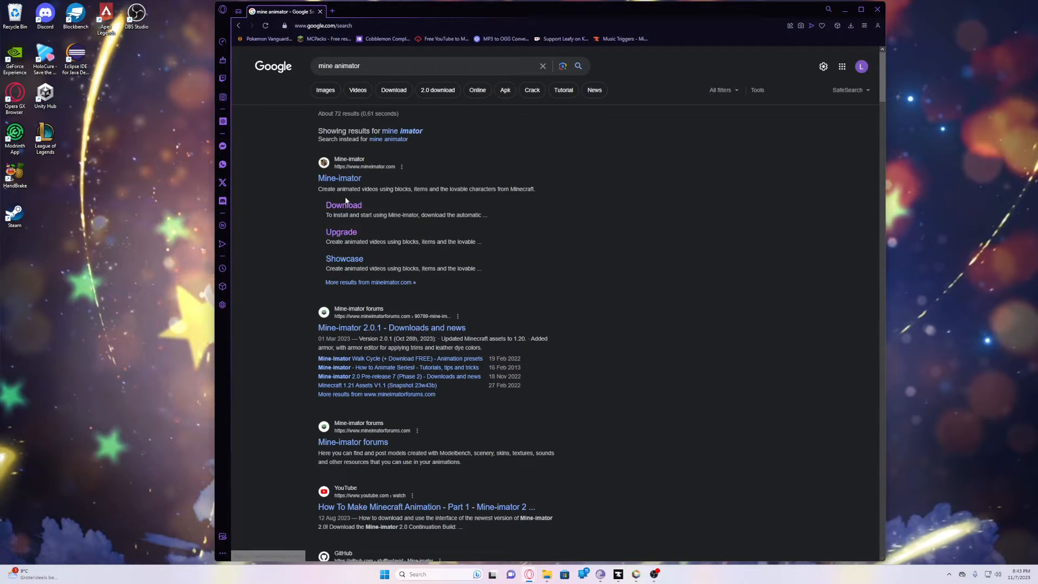
pyautogui.click(344, 206)
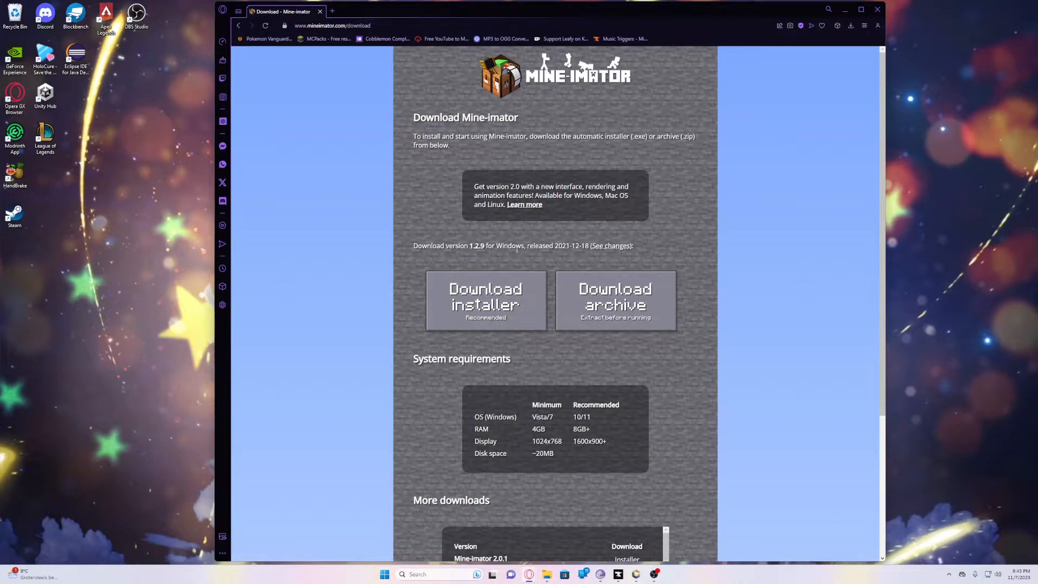
pyautogui.moveTo(591, 87)
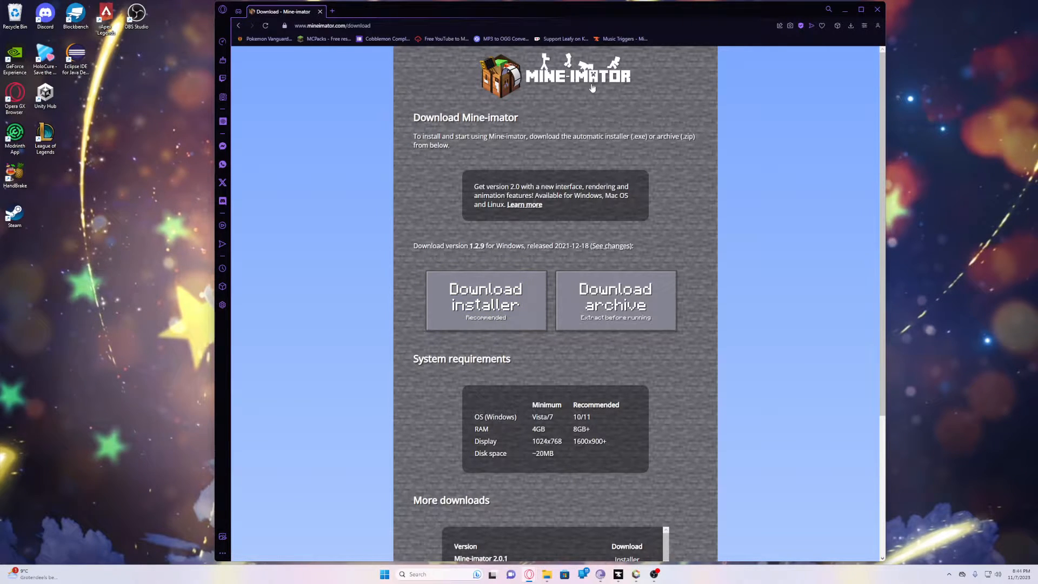
pyautogui.scroll(-3)
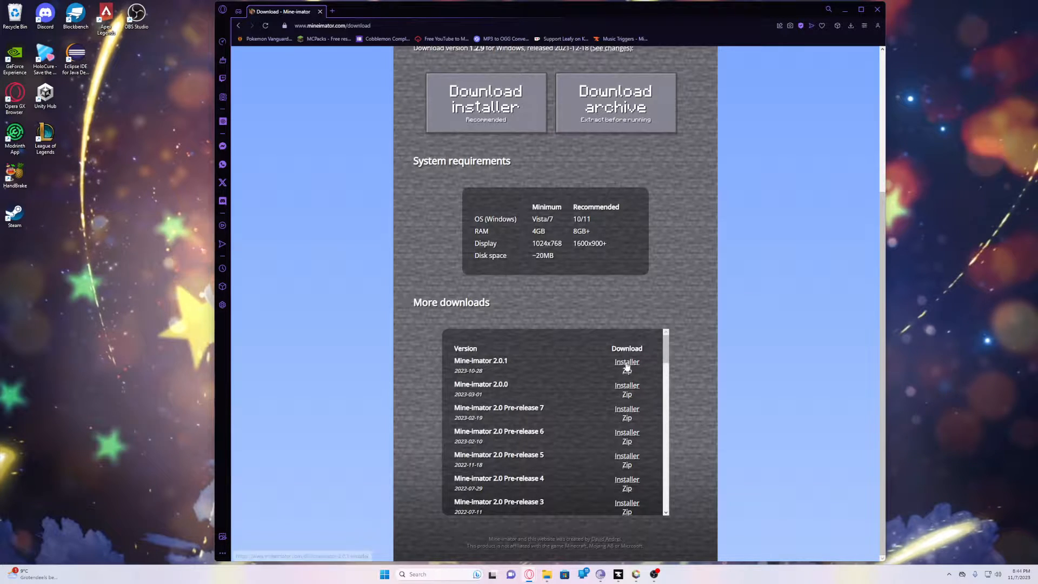
pyautogui.scroll(3)
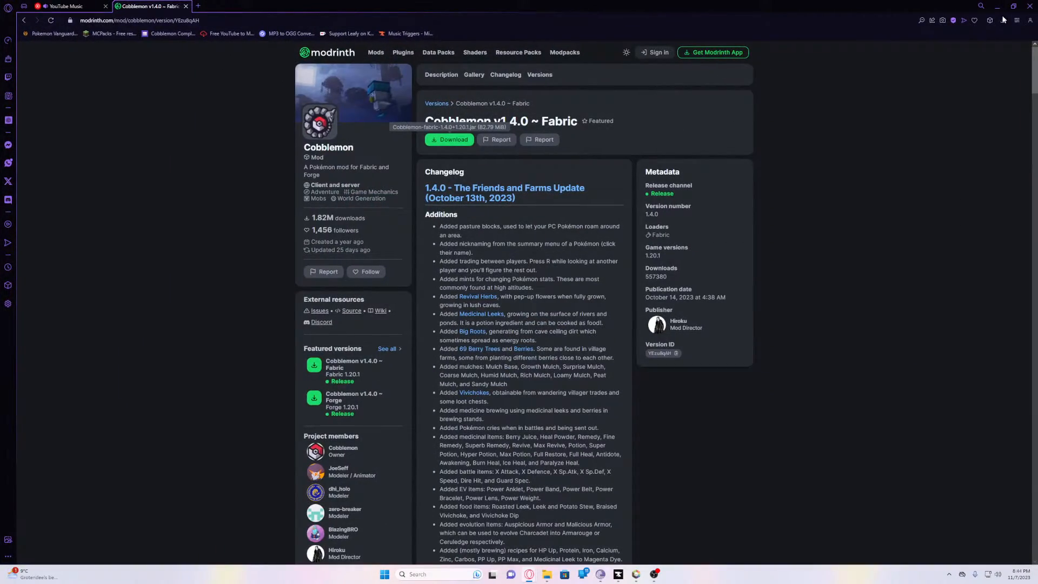
# - Download the Cobblemon Fabric 1.4.0 jar from Modrinth into the Tutorial folder, keeping its file name
pyautogui.click(1012, 7)
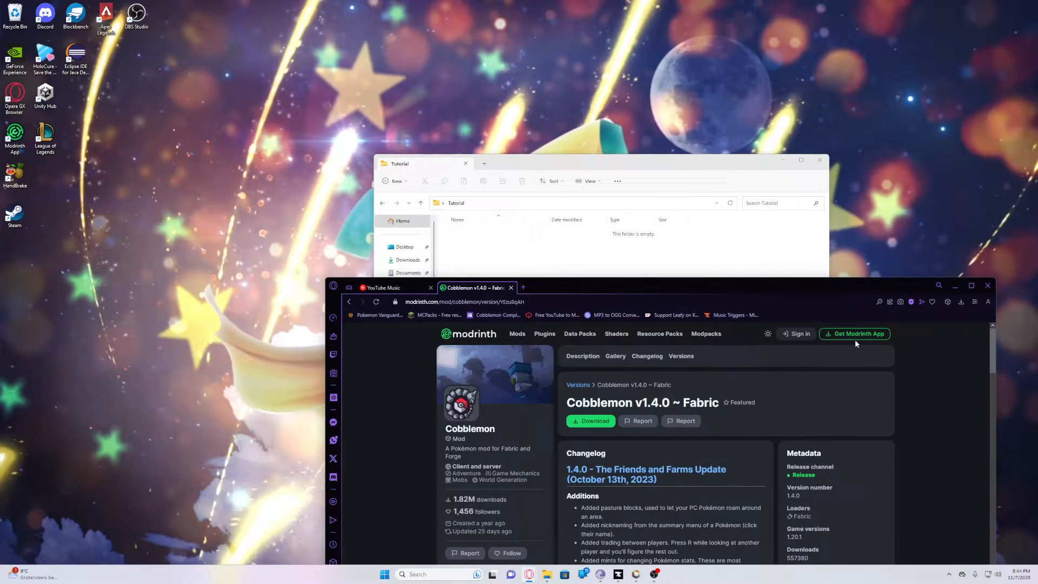
pyautogui.click(960, 301)
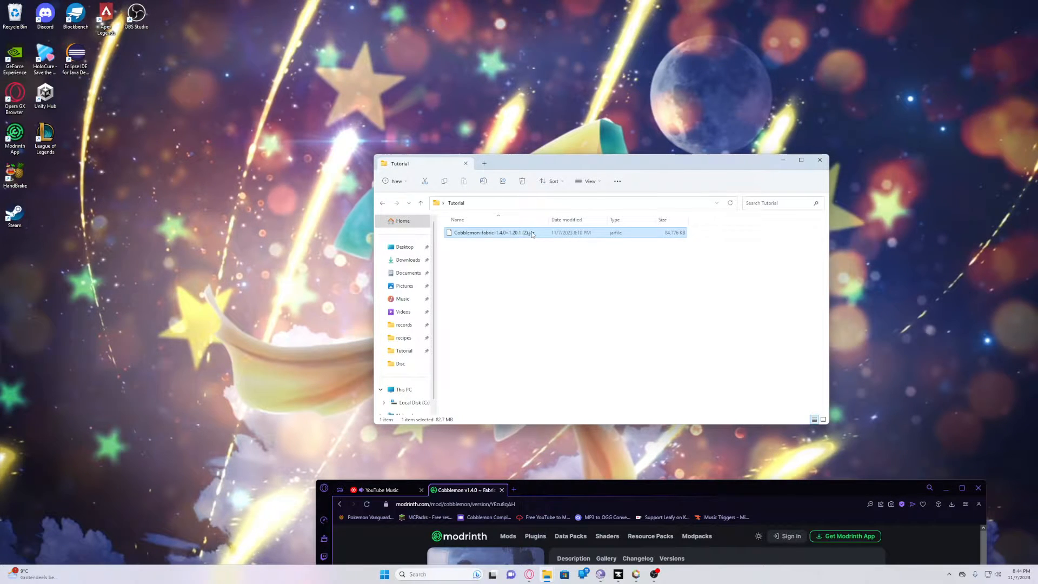
pyautogui.doubleClick(492, 232)
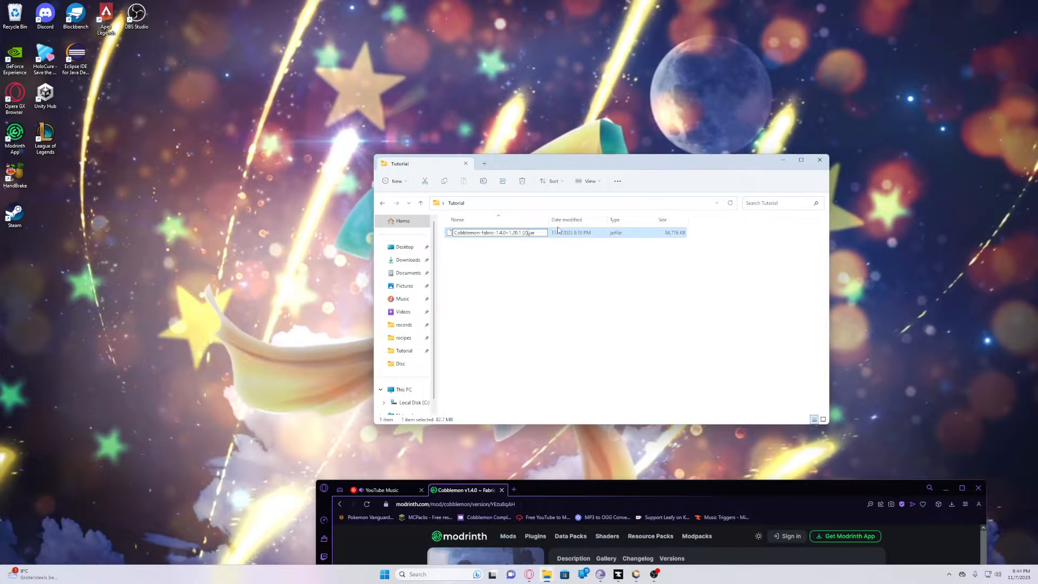
pyautogui.click(532, 291)
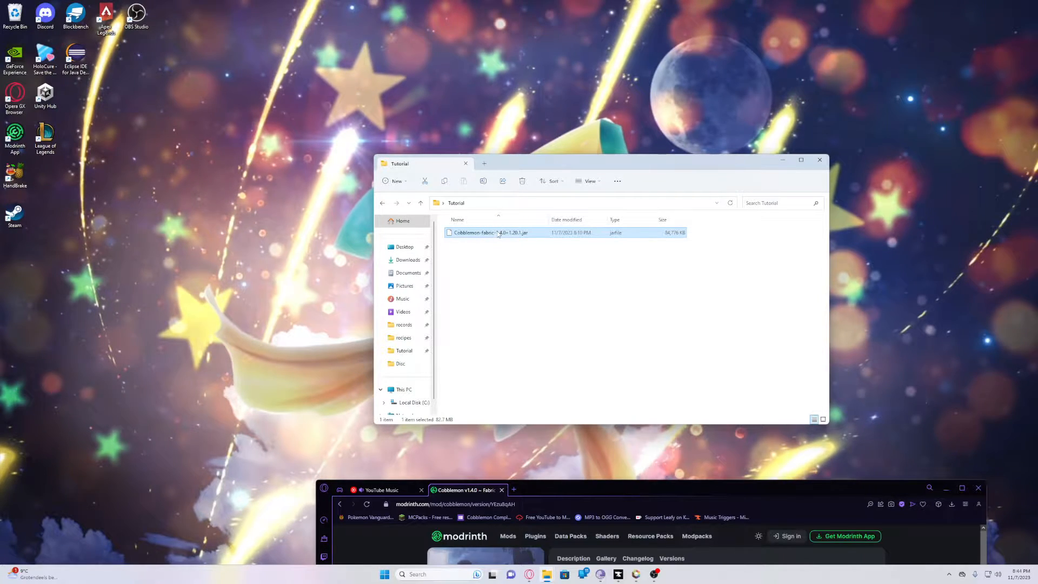
# - Open the Cobblemon jar in WinRAR and browse into its assets/cobblemon folder
pyautogui.rightClick(490, 233)
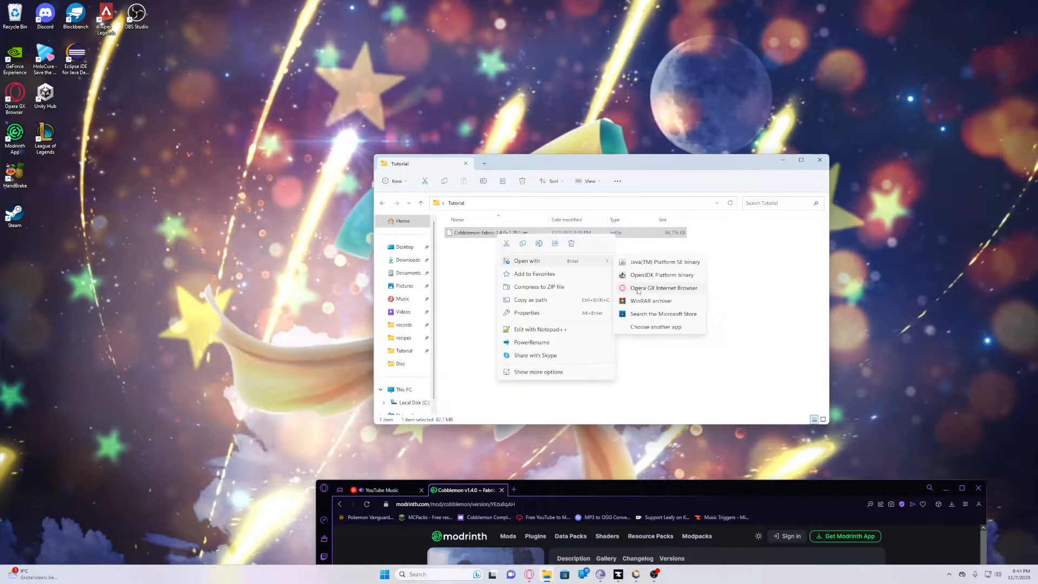
pyautogui.click(649, 301)
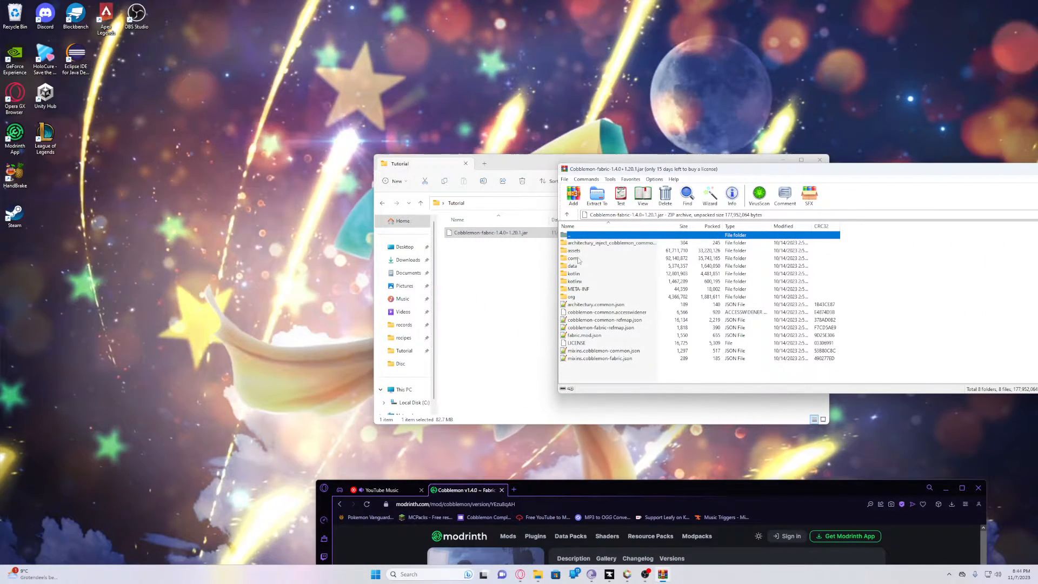
pyautogui.click(573, 250)
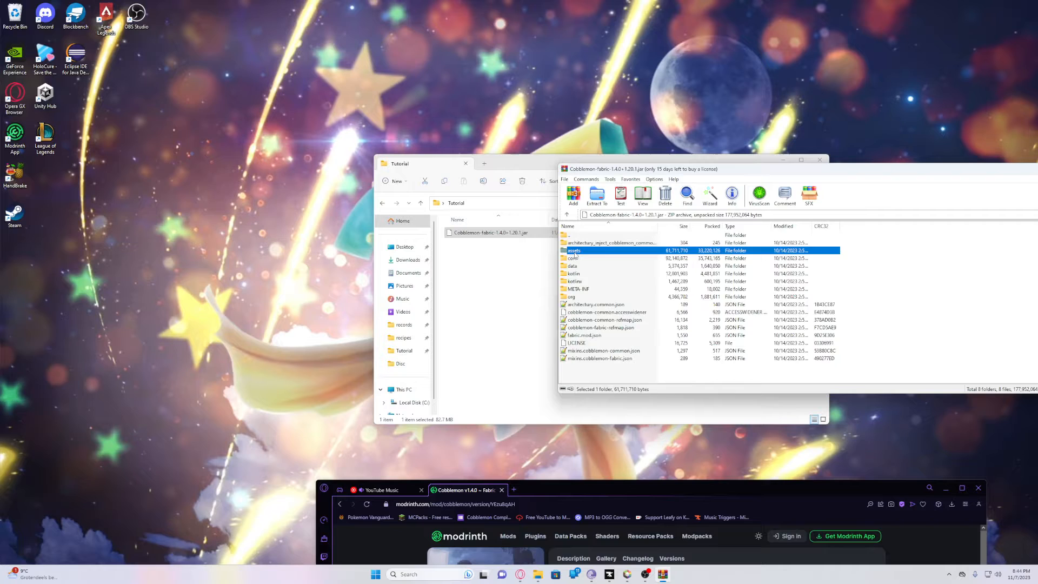
pyautogui.doubleClick(574, 250)
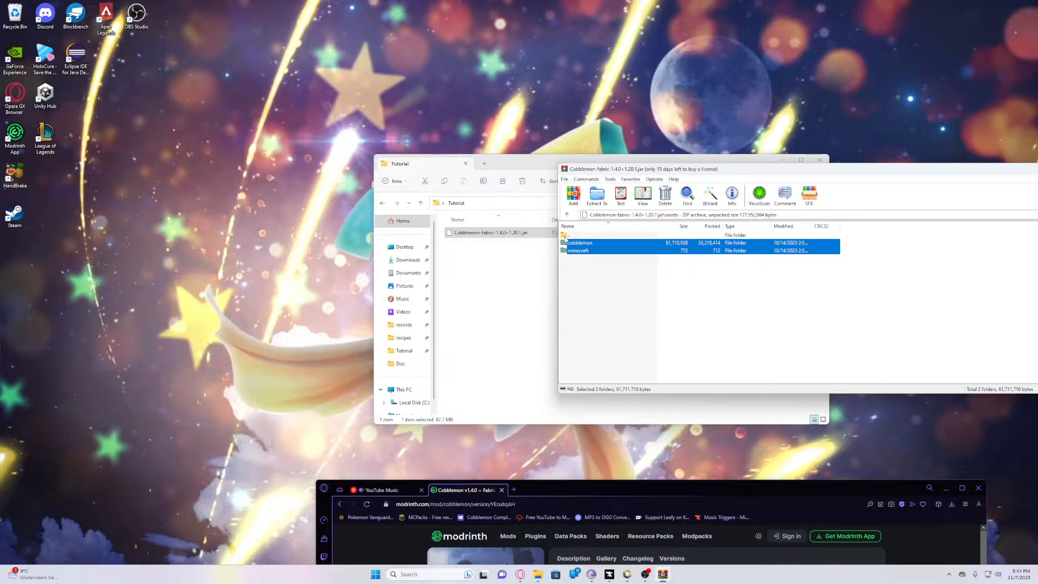
pyautogui.moveTo(694, 257)
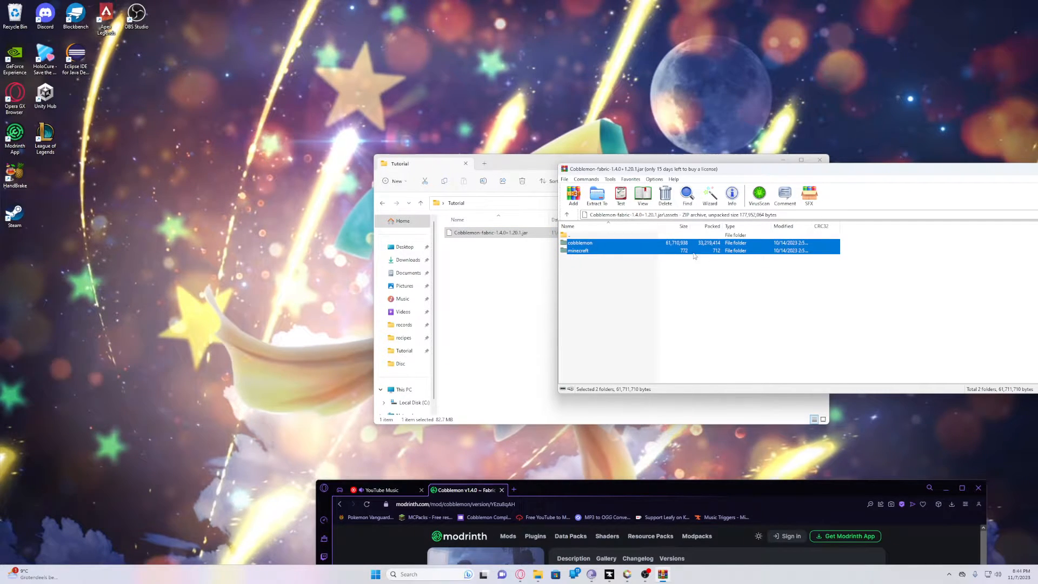
pyautogui.click(579, 242)
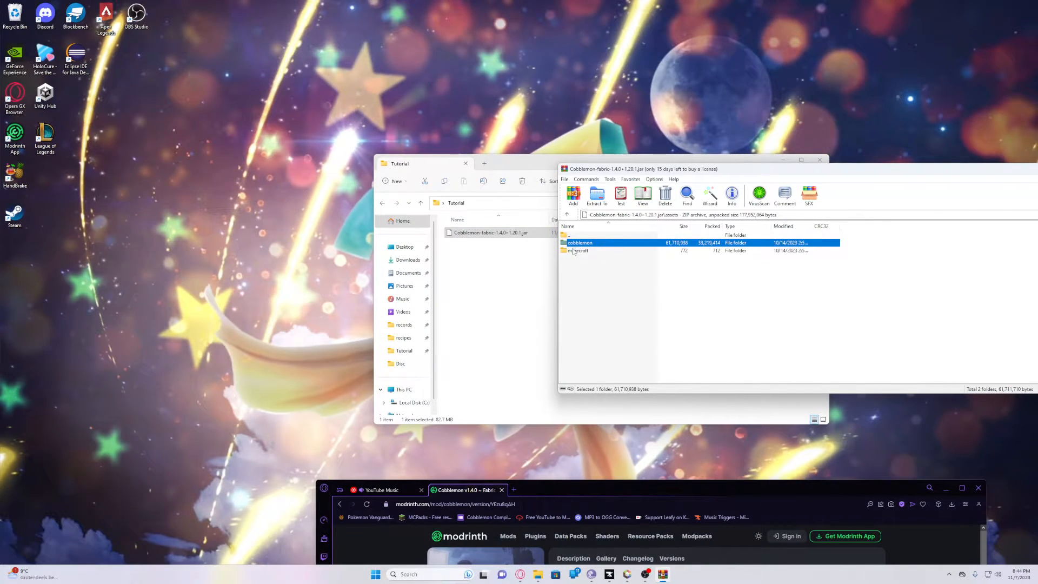
pyautogui.doubleClick(579, 242)
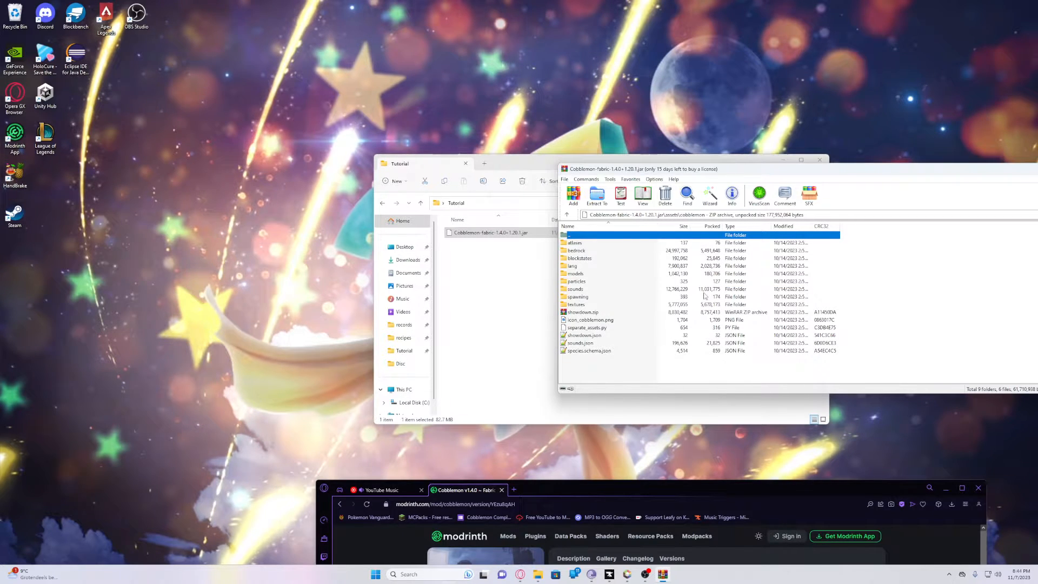
pyautogui.moveTo(705, 375)
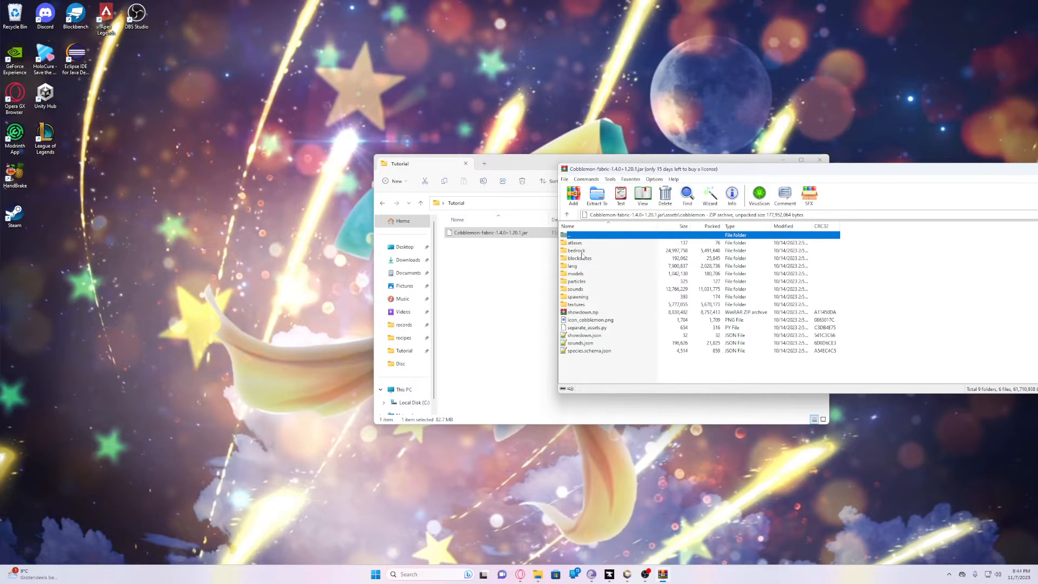
pyautogui.moveTo(591, 255)
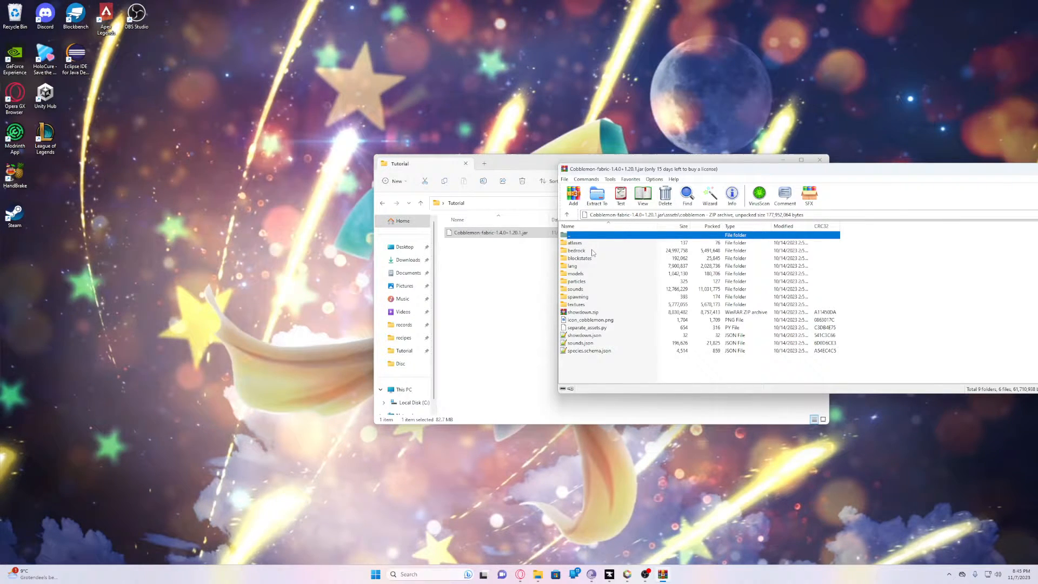
pyautogui.moveTo(585, 255)
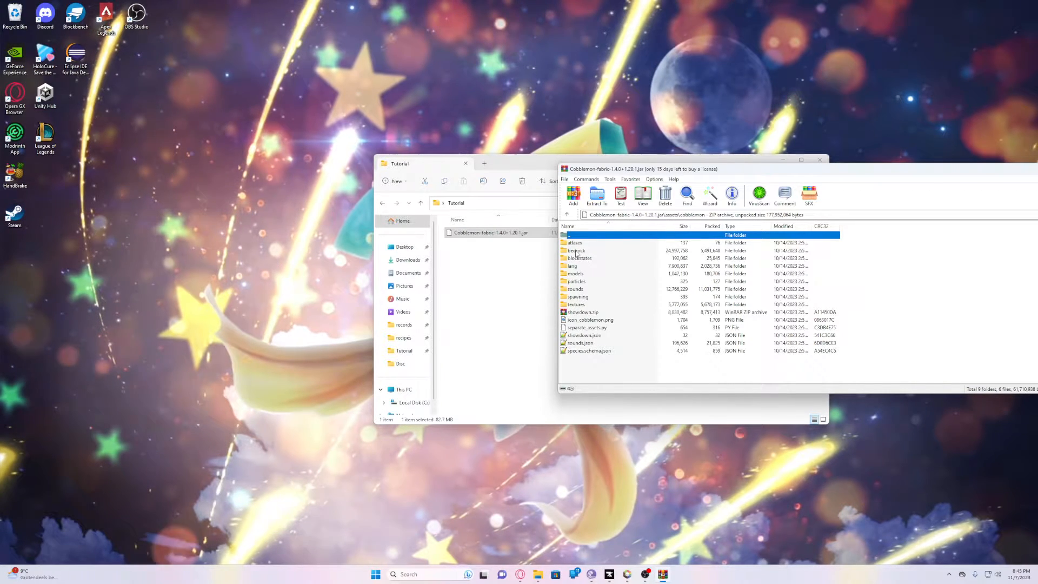
# - Browse bedrock > pokemon models to 0470_leafeon and extract the folder into Tutorial
pyautogui.doubleClick(576, 250)
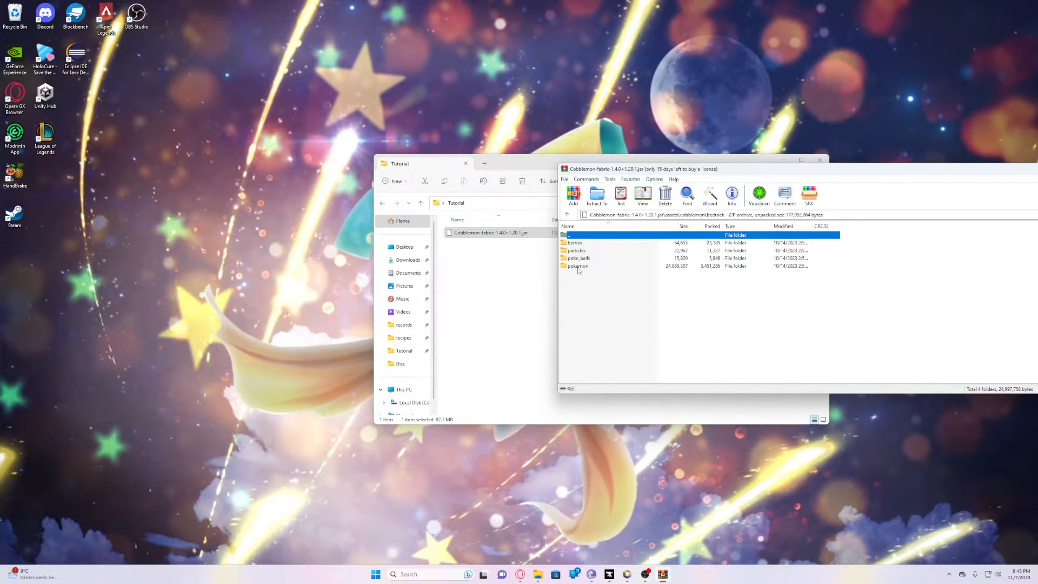
pyautogui.doubleClick(577, 266)
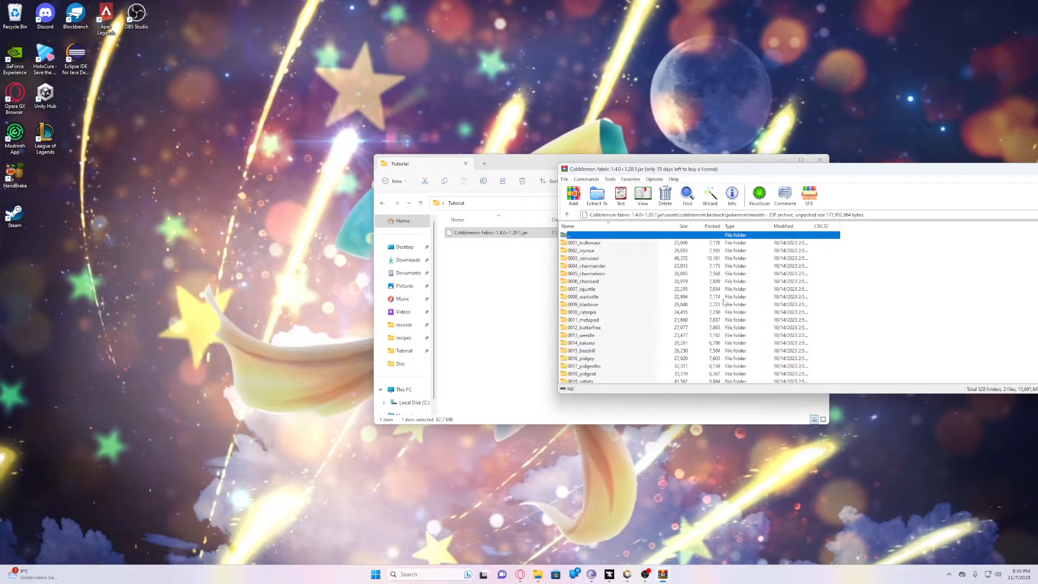
pyautogui.scroll(-3)
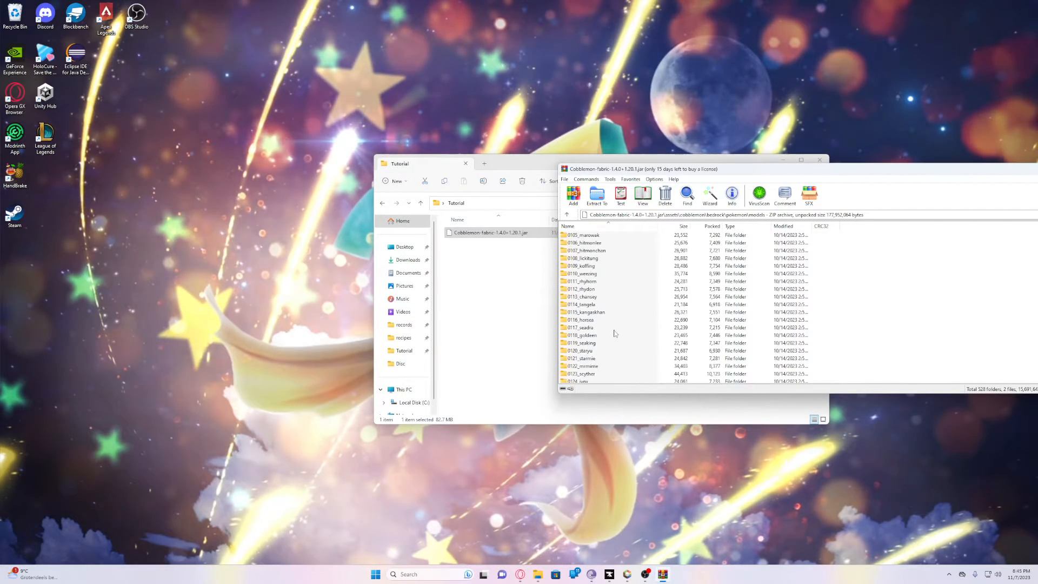
pyautogui.scroll(-3)
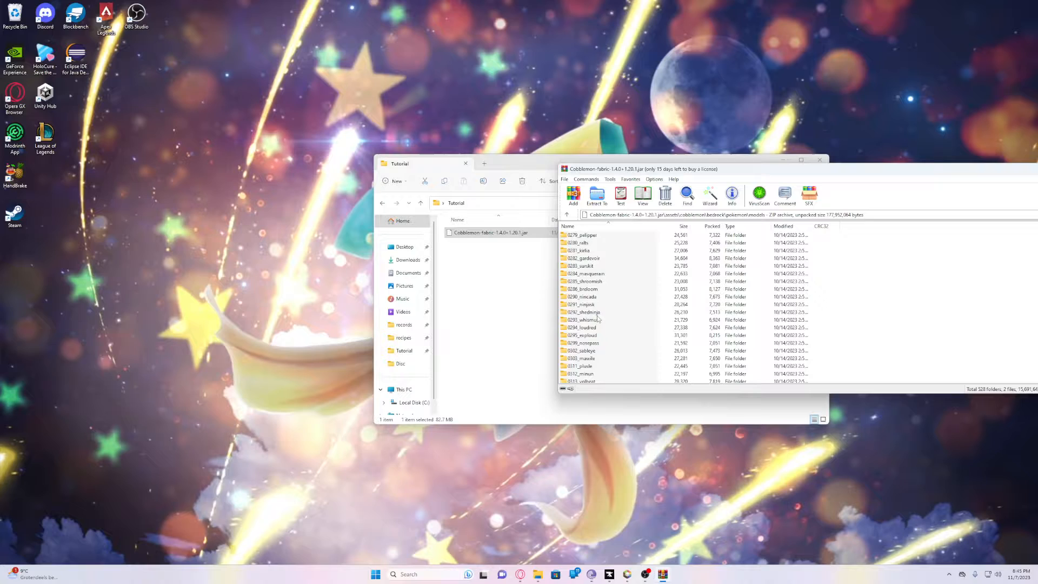
pyautogui.scroll(-3)
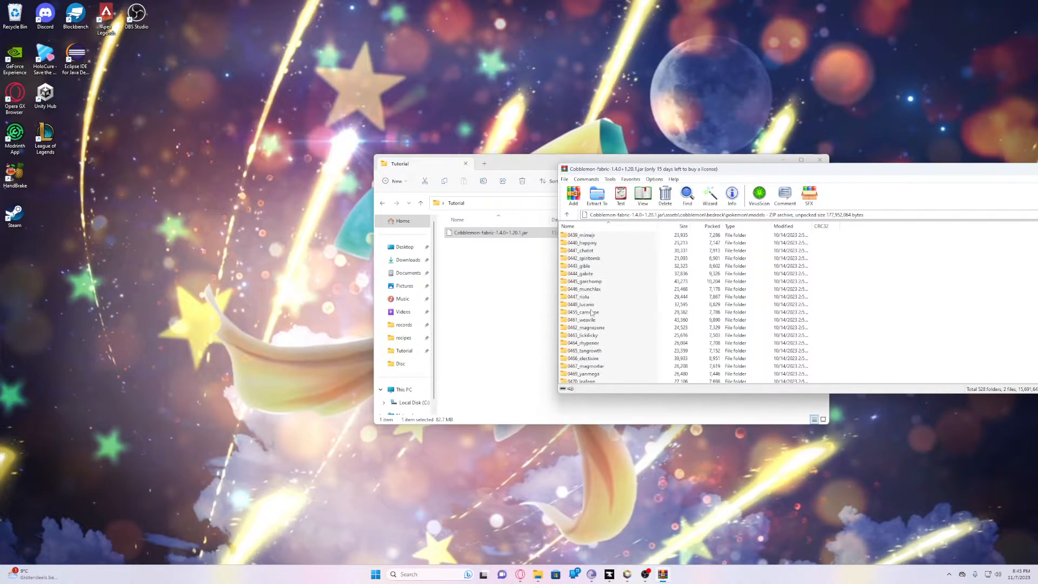
pyautogui.scroll(-3)
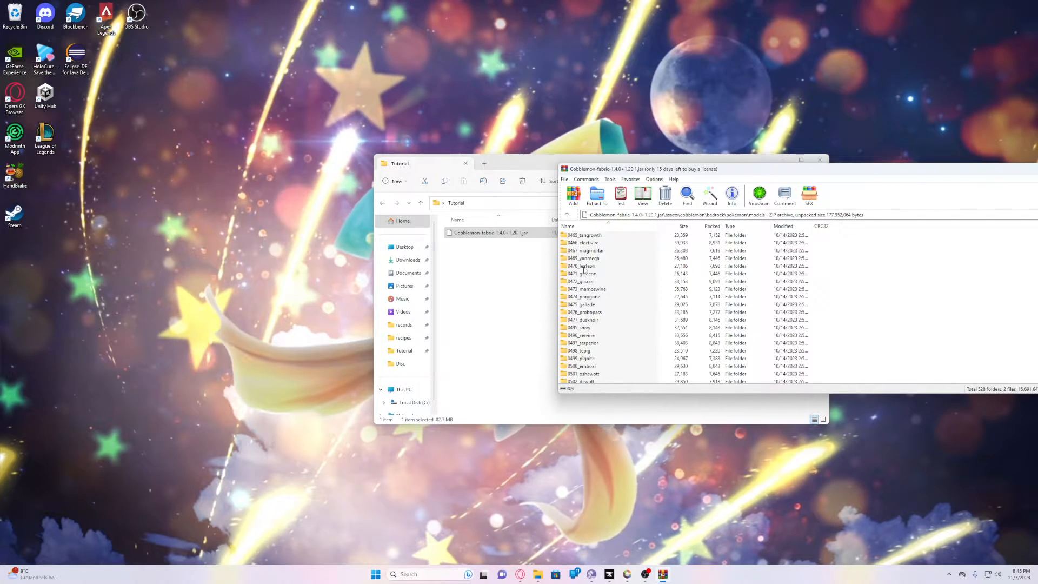
pyautogui.doubleClick(582, 266)
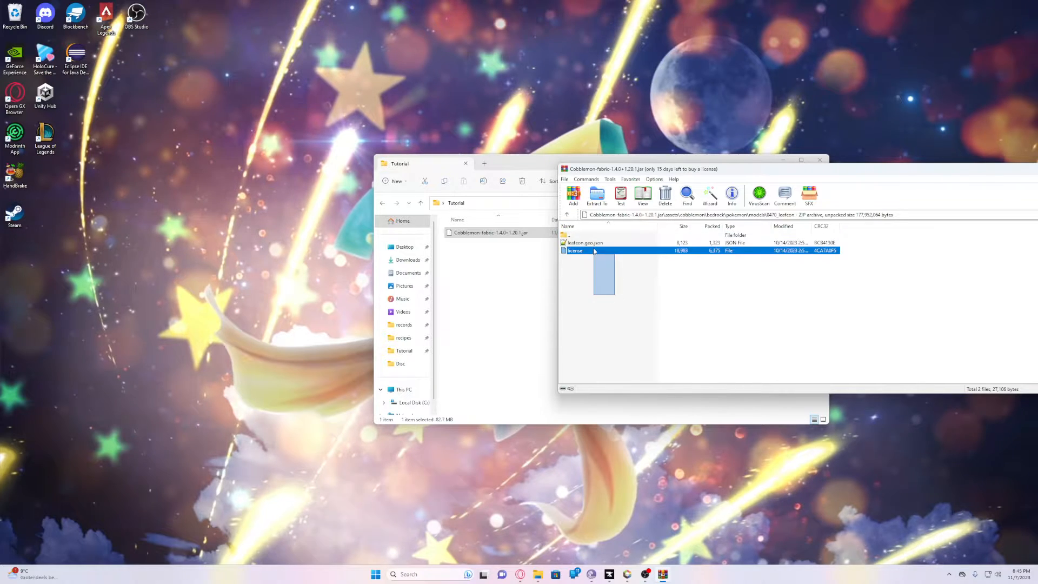
pyautogui.click(585, 242)
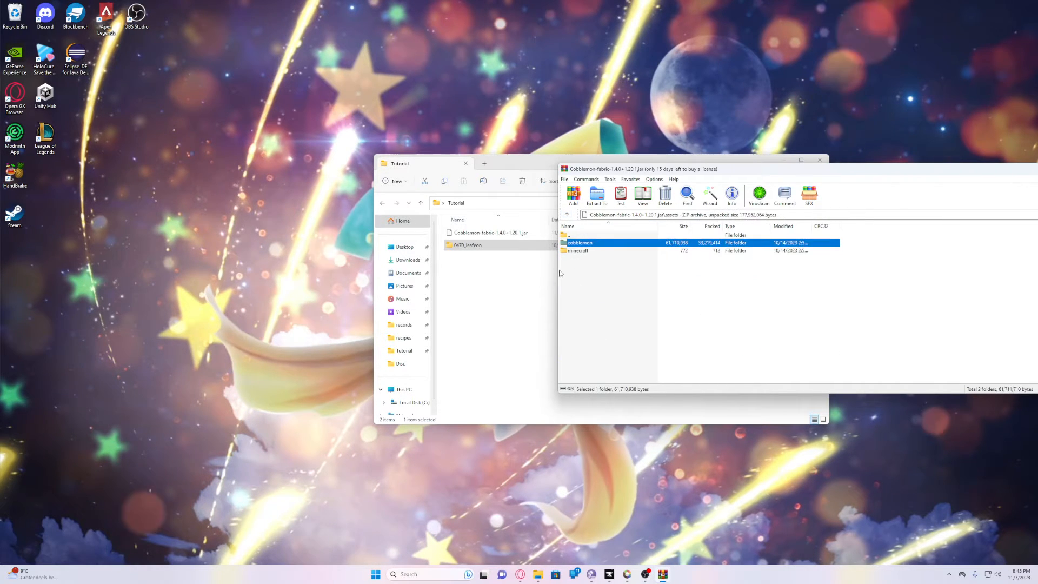
# - Browse to textures > pokemon > 0470_leafeon and pull leafeon.png and leafeon_shiny.png into Tutorial\0470_leafeon
pyautogui.doubleClick(580, 242)
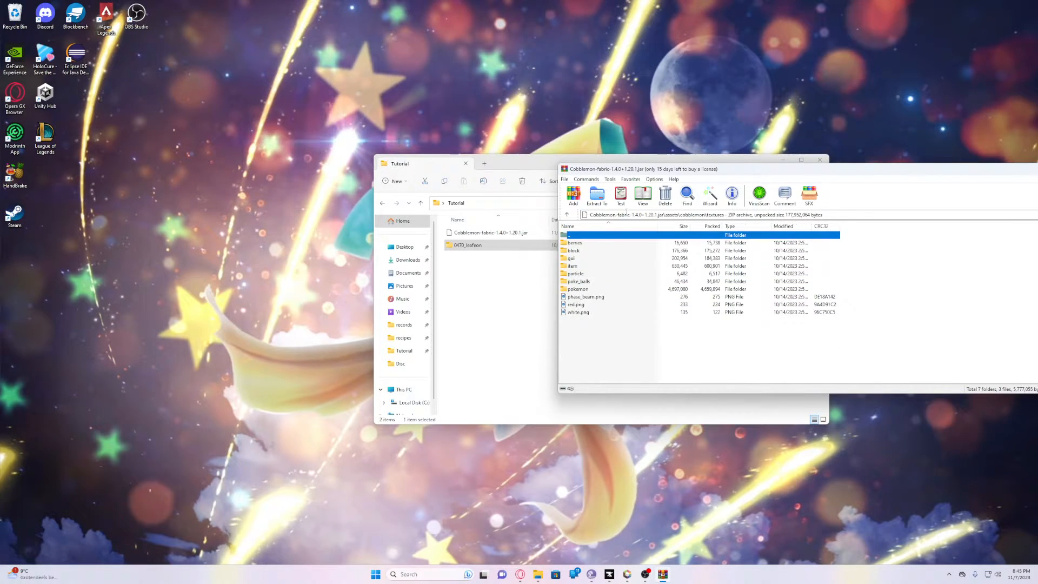
pyautogui.doubleClick(577, 289)
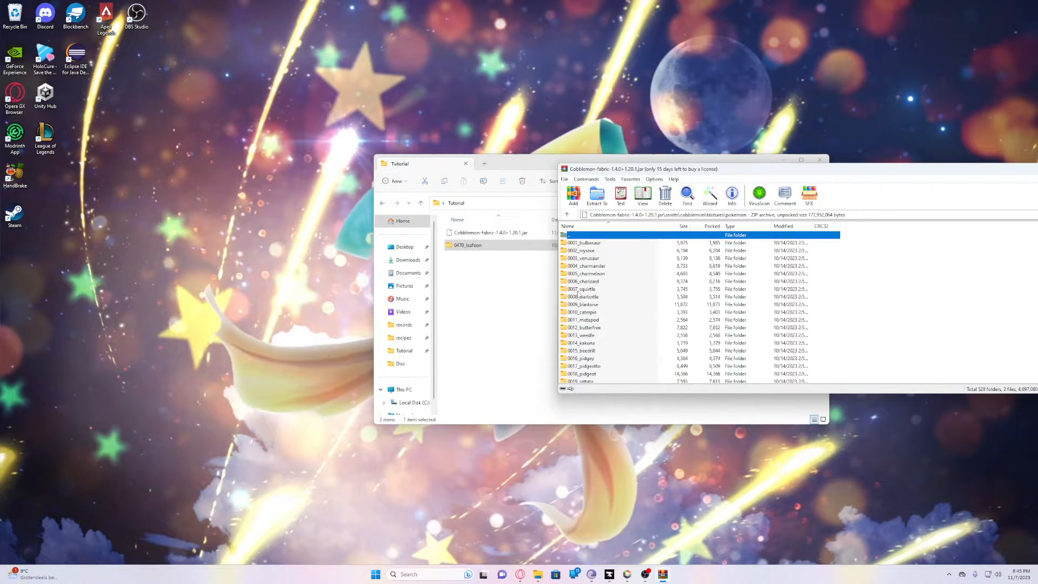
pyautogui.scroll(-3)
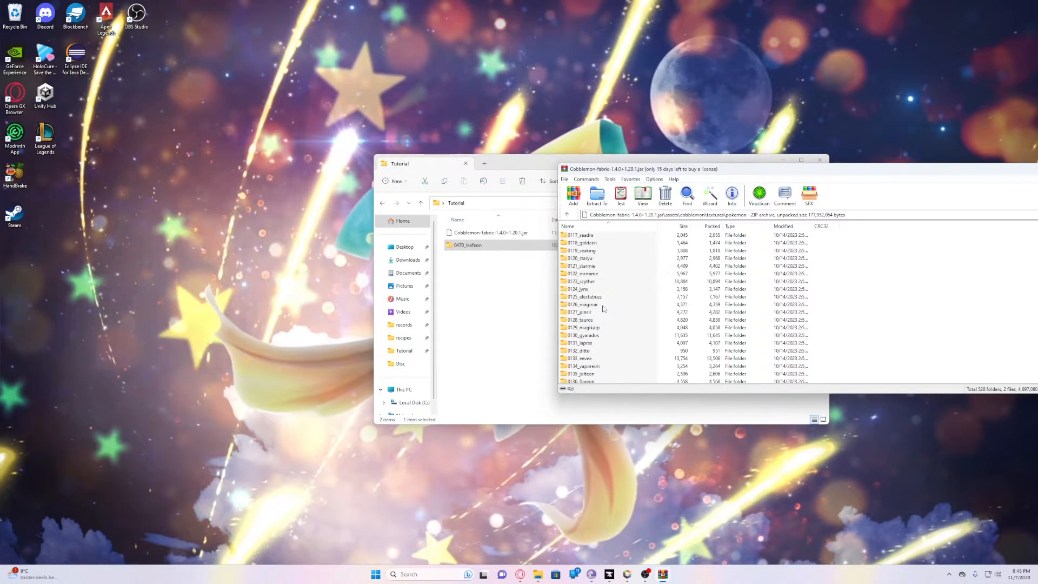
pyautogui.scroll(-3)
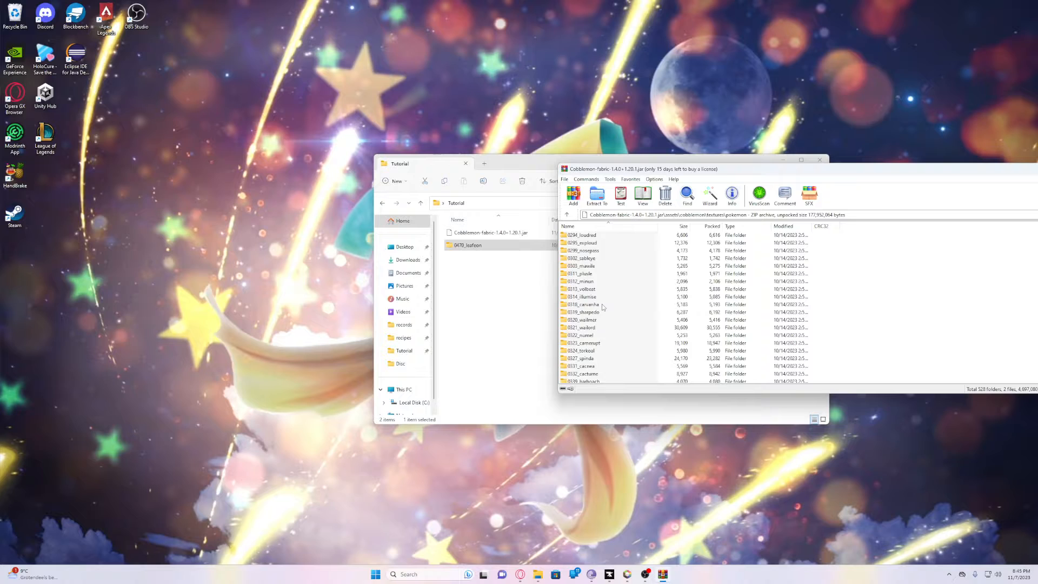
pyautogui.scroll(-3)
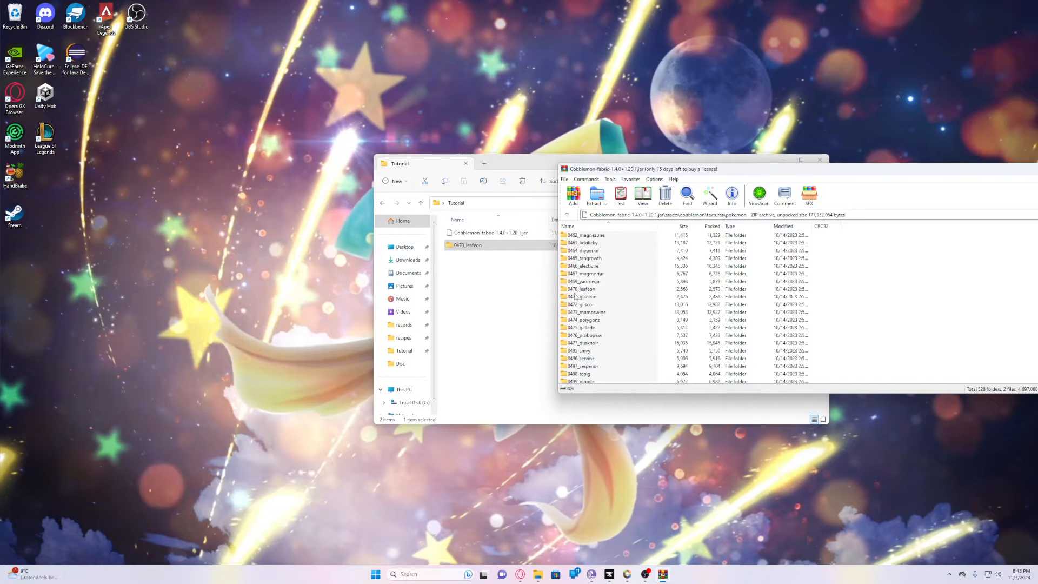
pyautogui.doubleClick(582, 289)
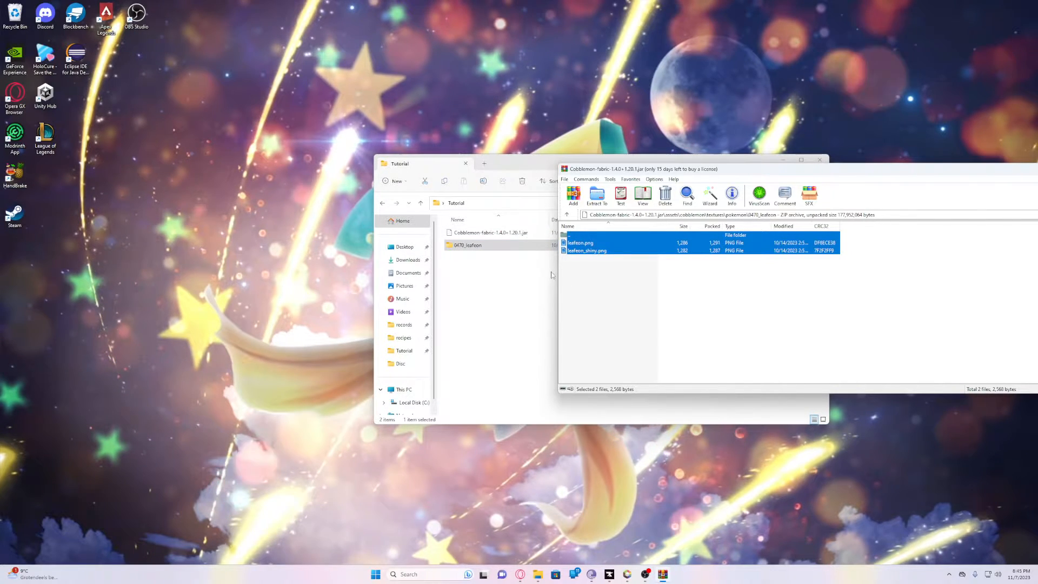
pyautogui.doubleClick(467, 246)
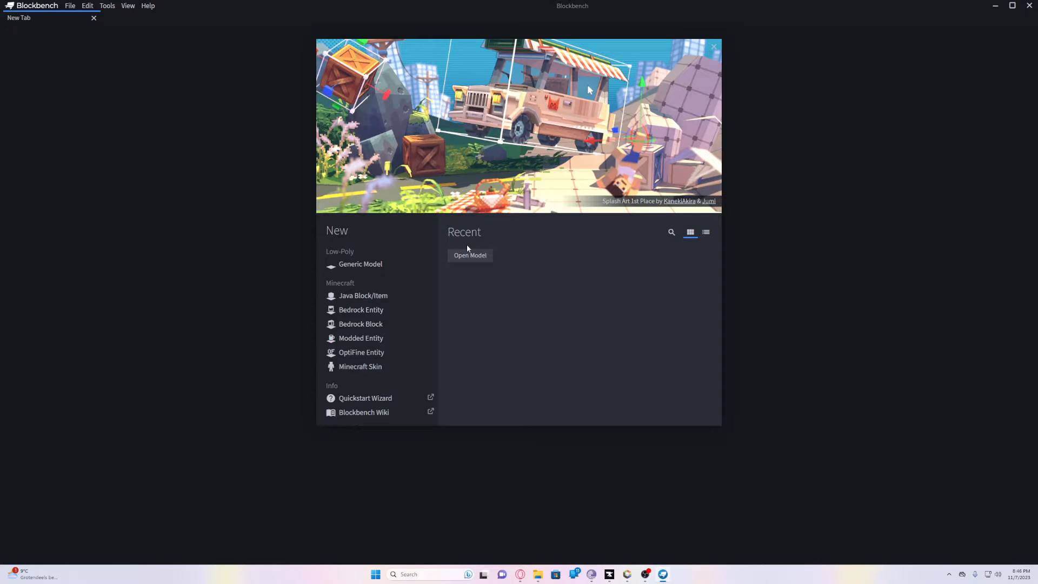
# - Load leafeon.geo from Tutorial\0470_leafeon as the model in Blockbench
pyautogui.click(471, 256)
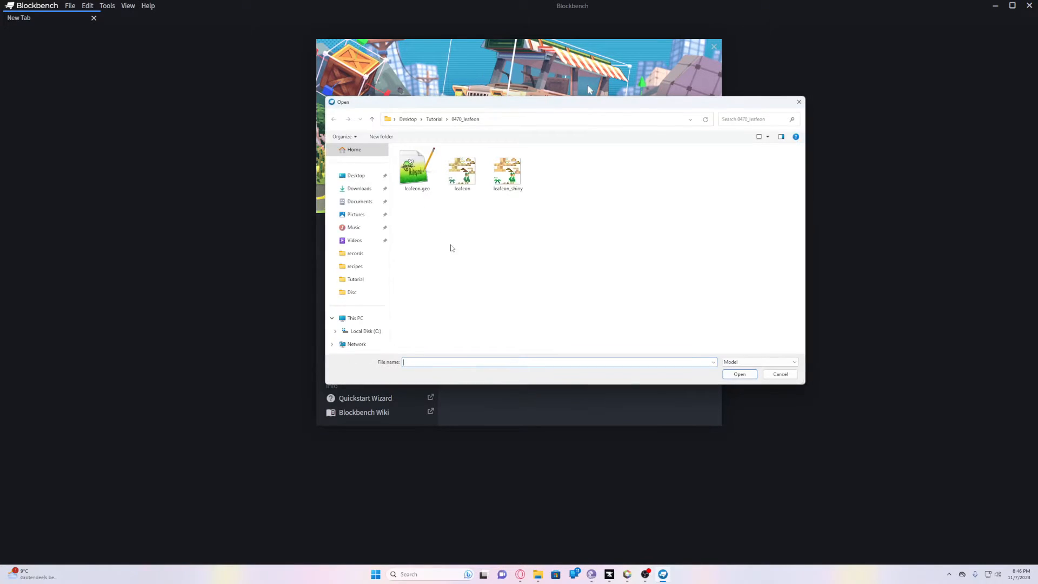
pyautogui.click(417, 169)
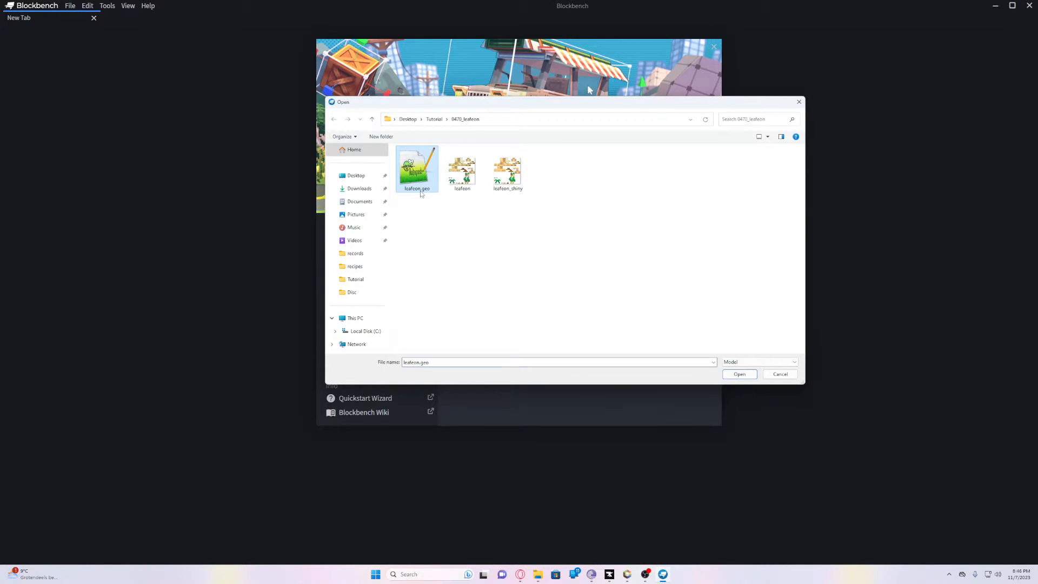
pyautogui.doubleClick(416, 188)
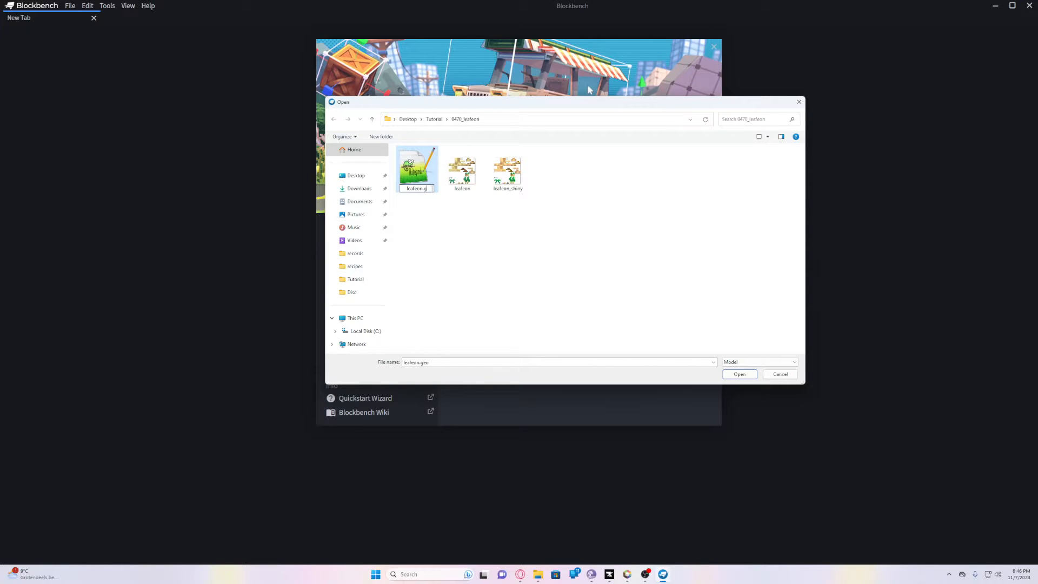
pyautogui.click(415, 169)
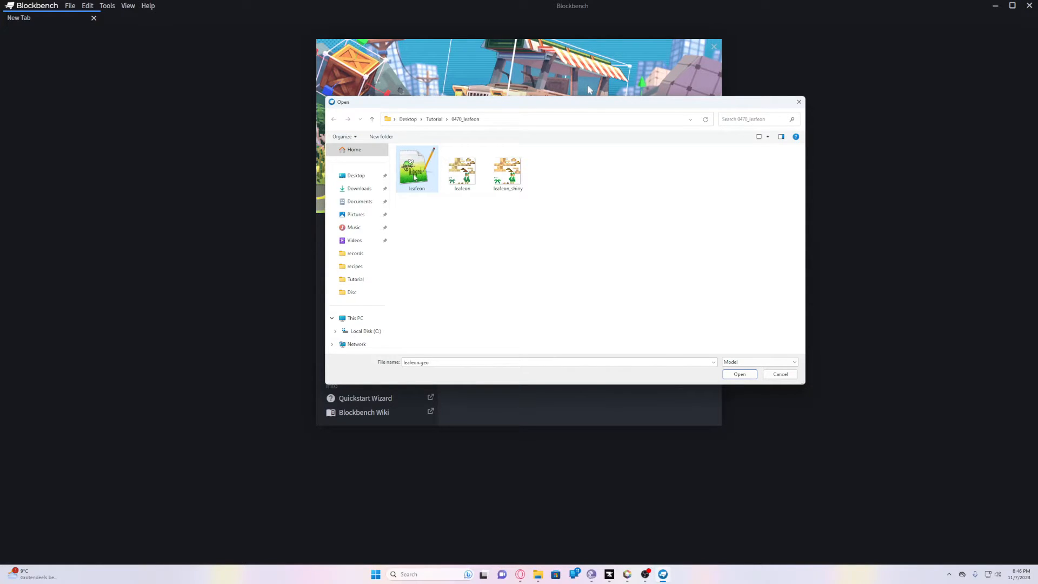
pyautogui.click(739, 374)
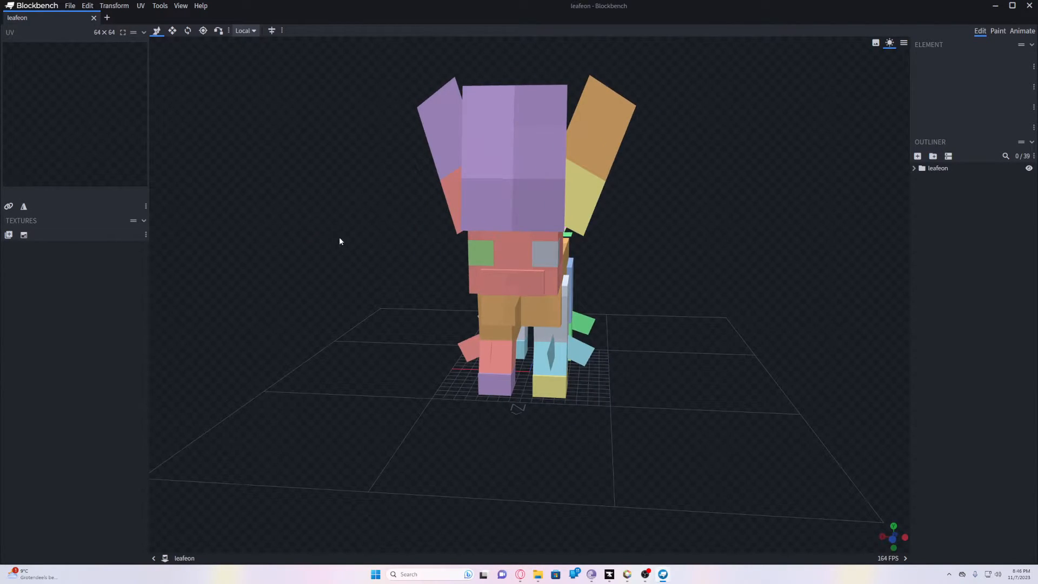
pyautogui.moveTo(9, 235)
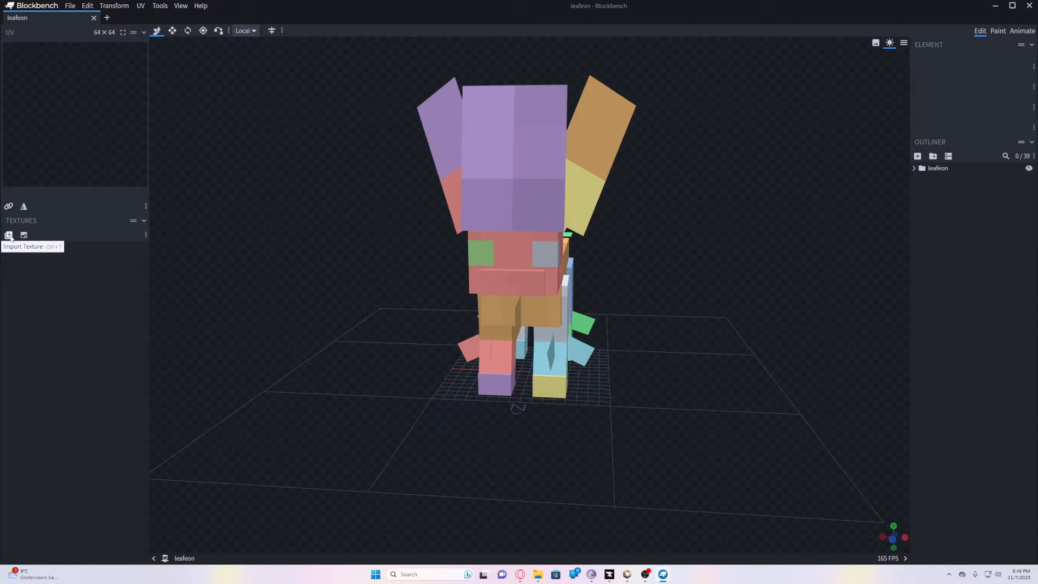
# - Import leafeon.png from the 0470_leafeon folder as the model's texture
pyautogui.click(10, 235)
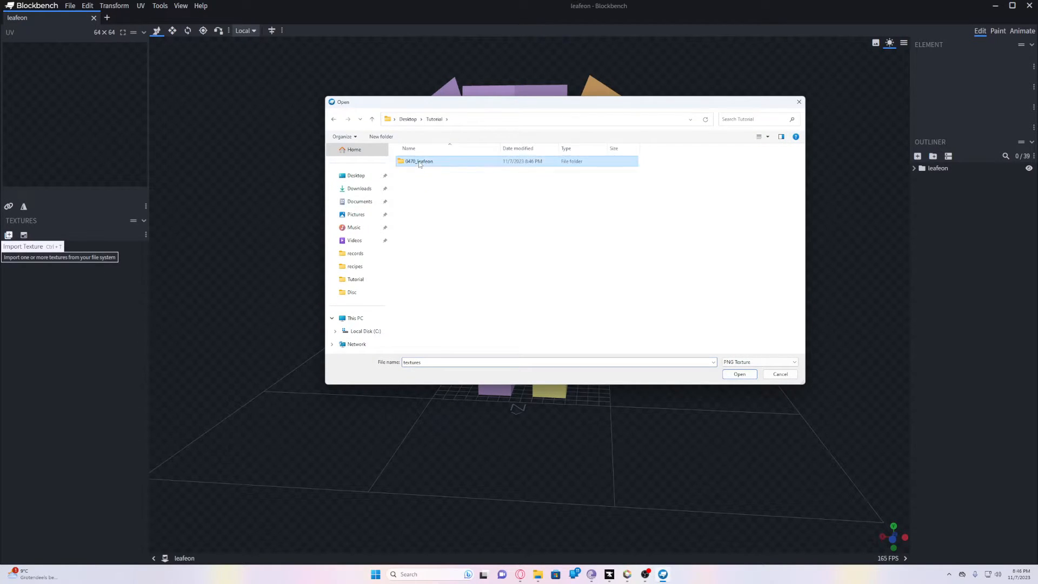
pyautogui.click(740, 374)
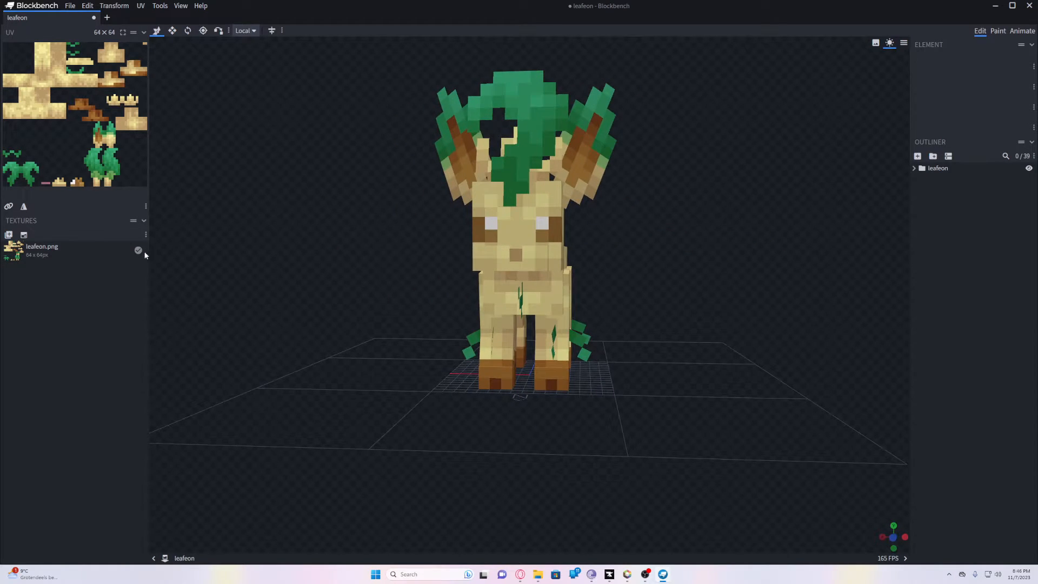
pyautogui.click(9, 235)
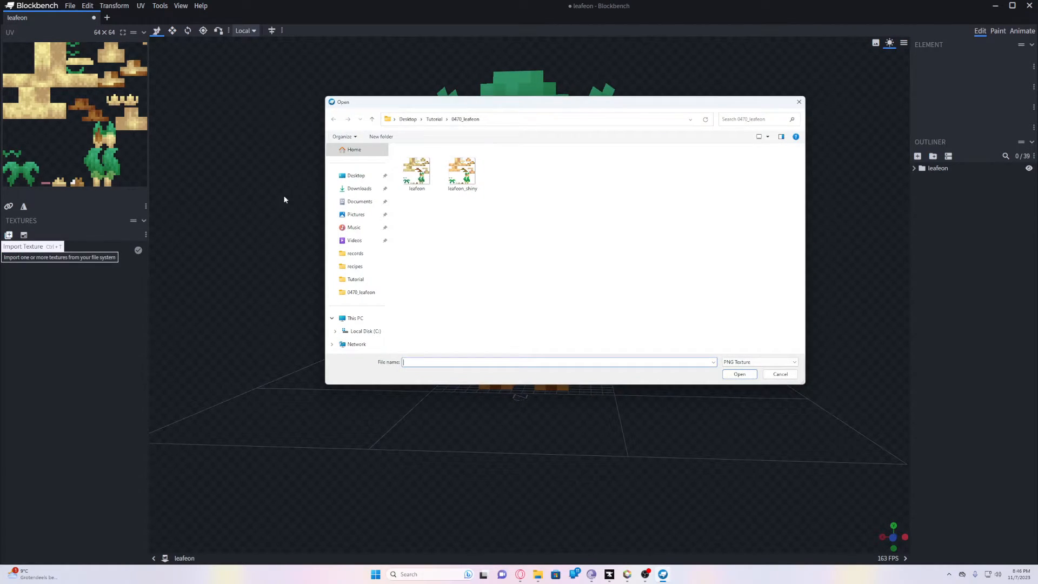
pyautogui.click(417, 169)
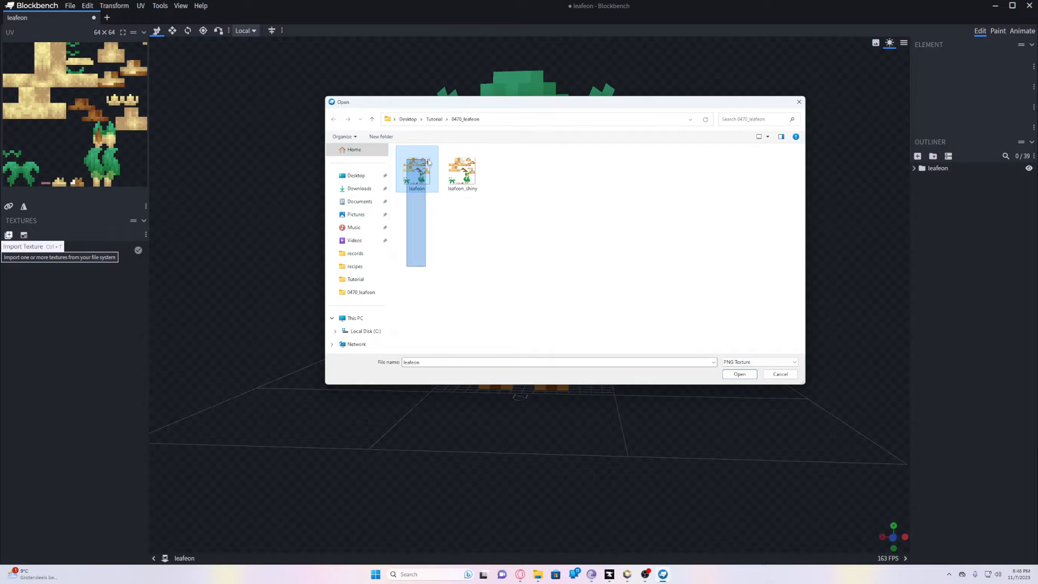
pyautogui.click(738, 374)
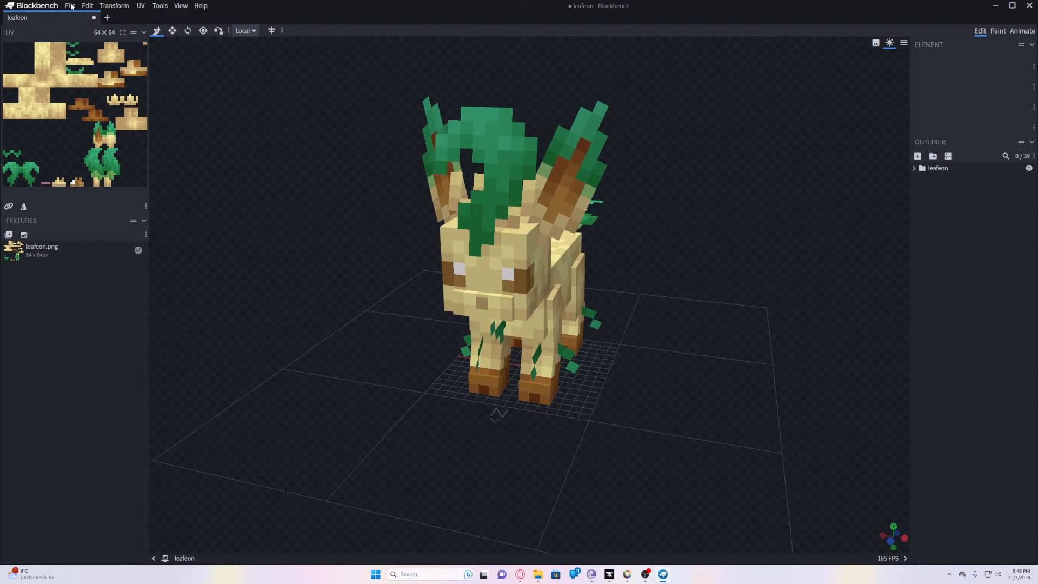
pyautogui.click(70, 6)
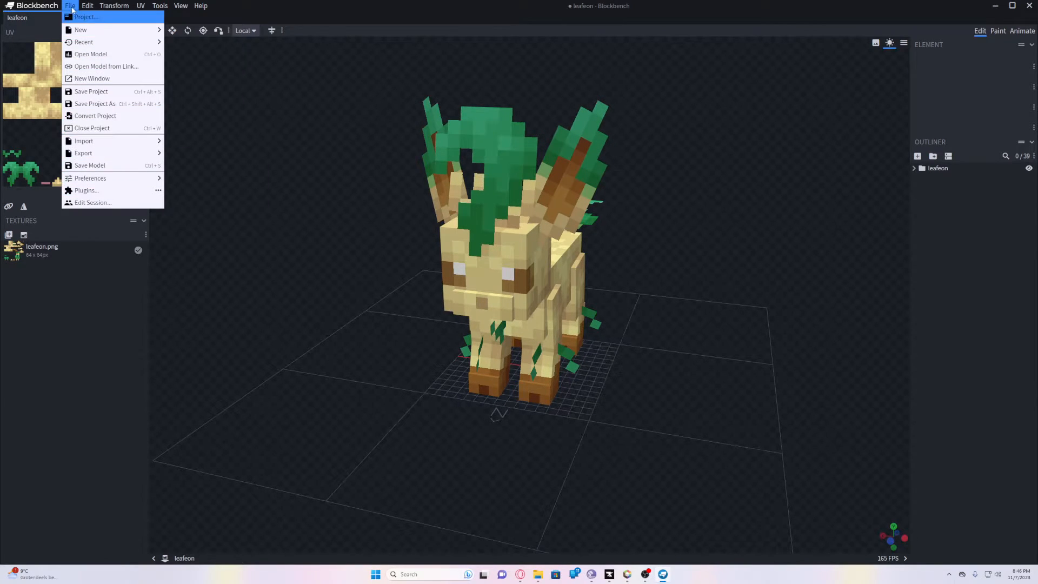
# - Confirm in the Plugins manager that Mine-imator Model Exporter is installed, searching 'MINE-'
pyautogui.click(85, 190)
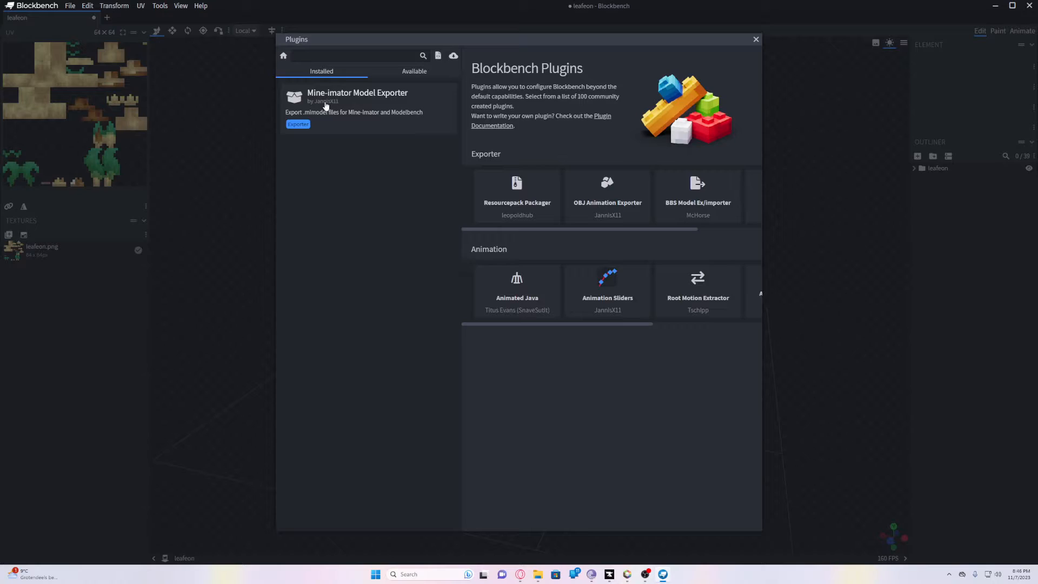
pyautogui.click(357, 91)
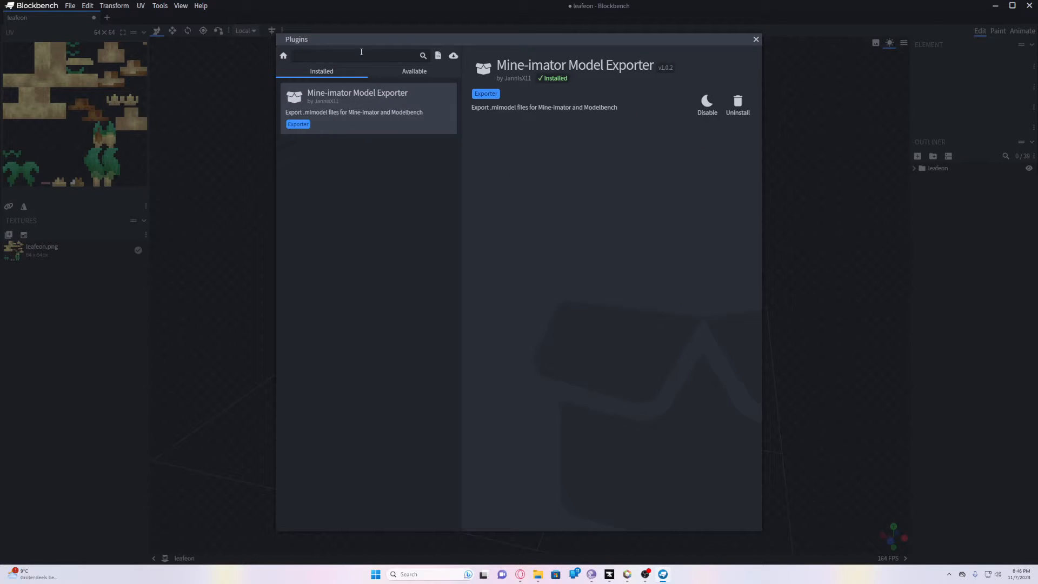
pyautogui.click(414, 72)
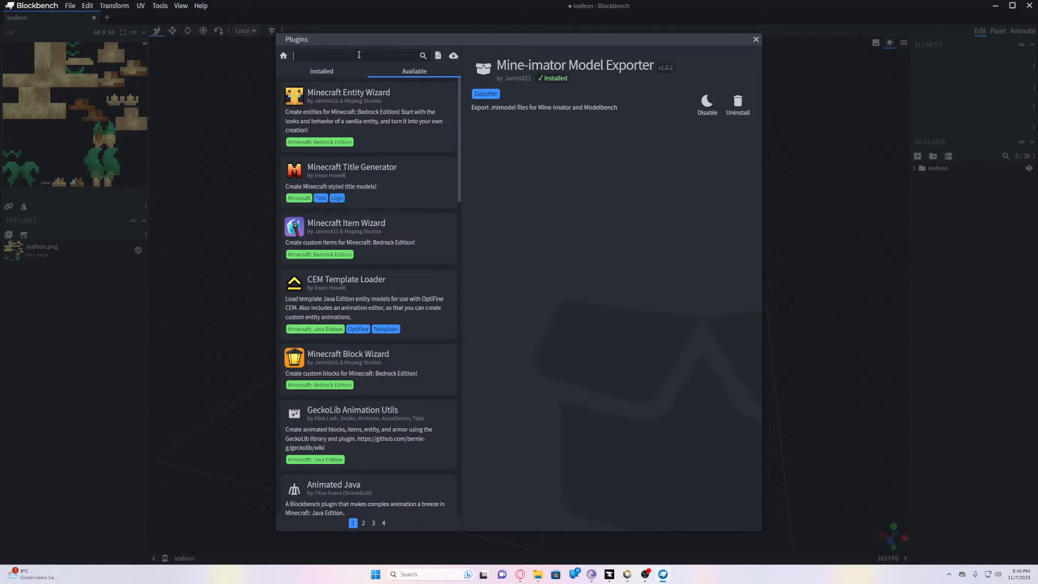
pyautogui.write('MINE-')
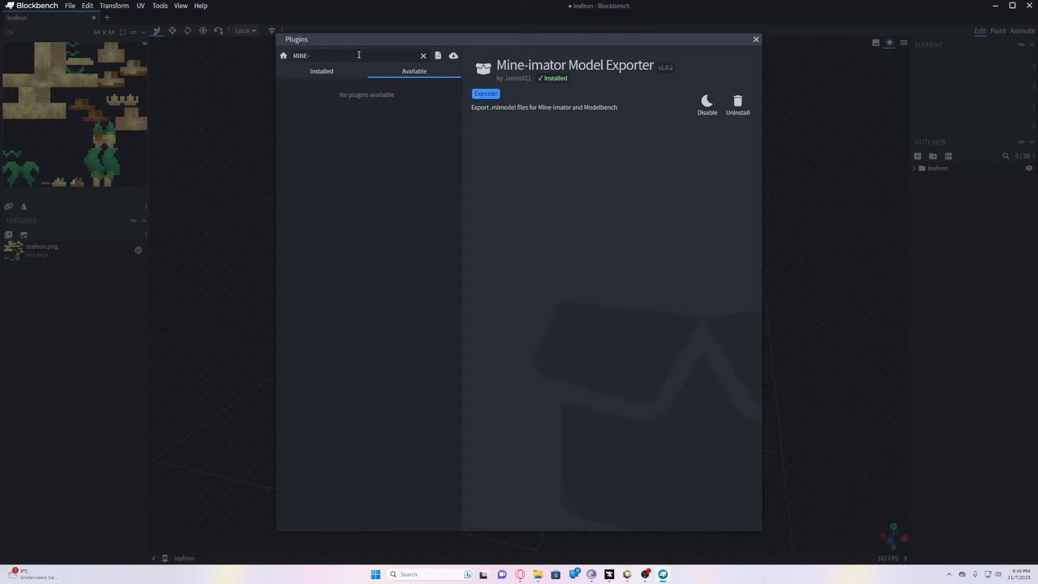
pyautogui.moveTo(436, 103)
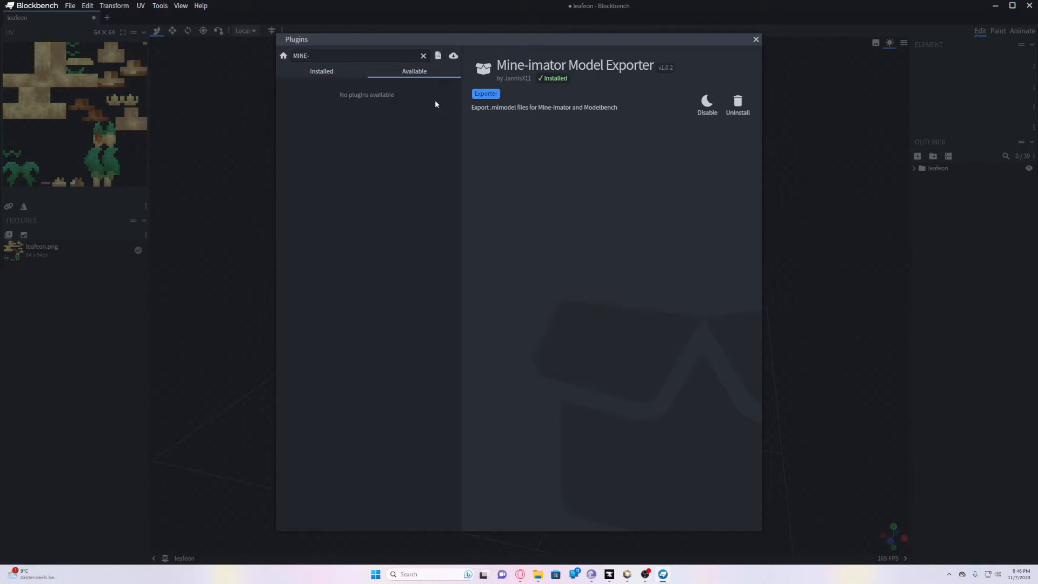
pyautogui.click(321, 72)
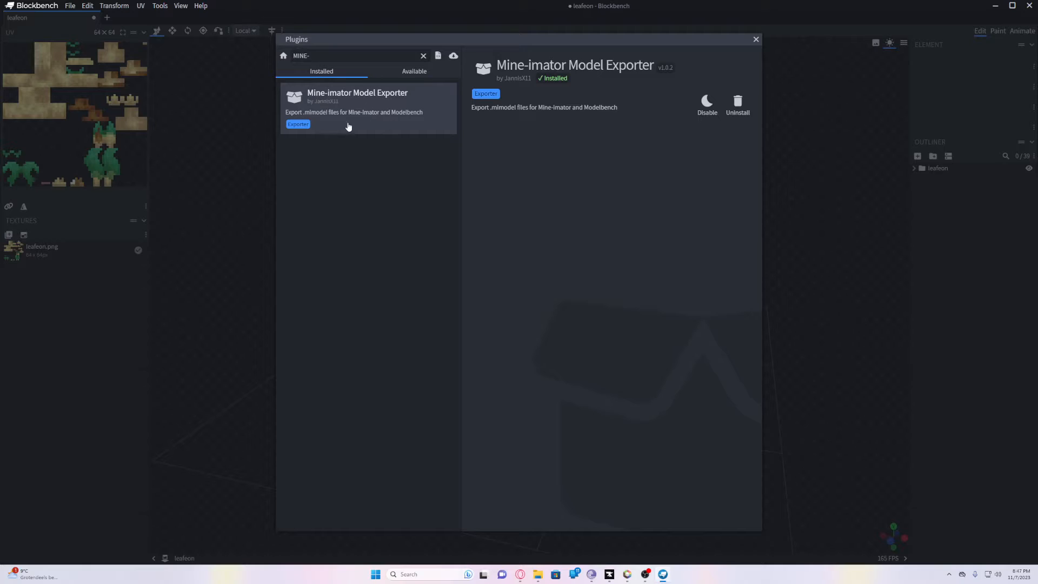
pyautogui.moveTo(764, 42)
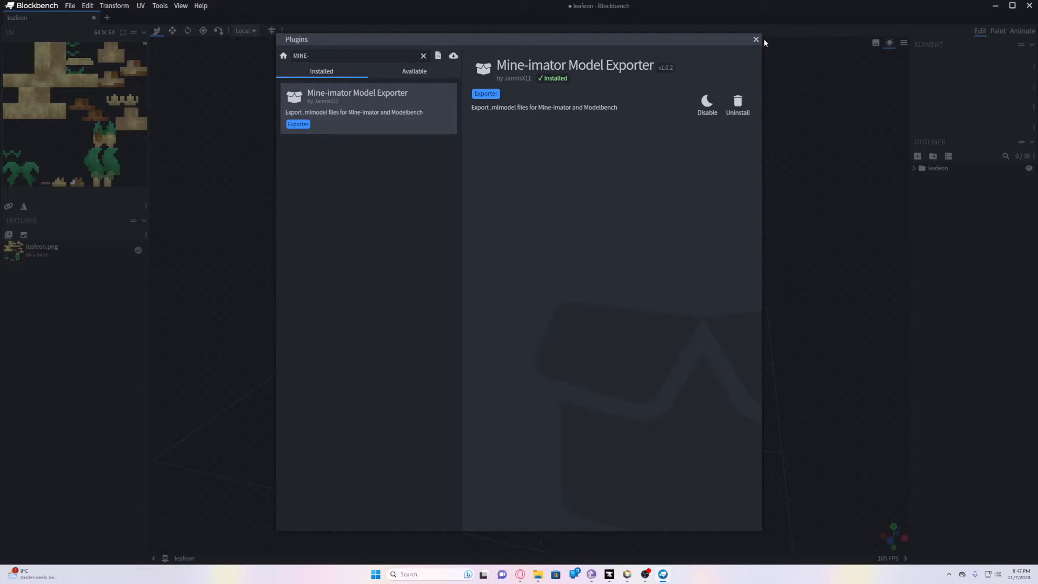
pyautogui.click(756, 40)
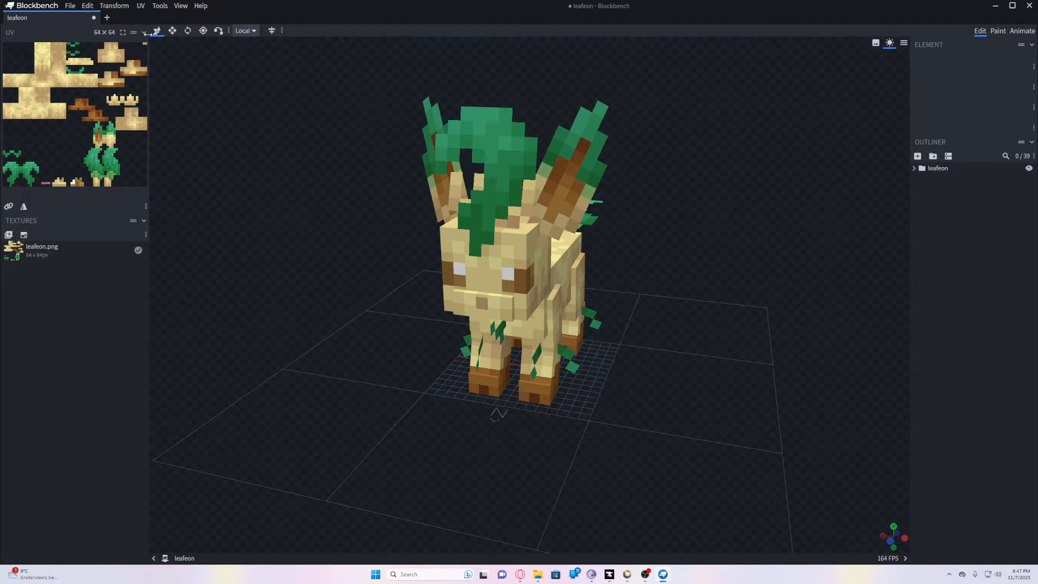
# - Export the model as leafeon.mimodel into the 0470_leafeon folder
pyautogui.click(69, 6)
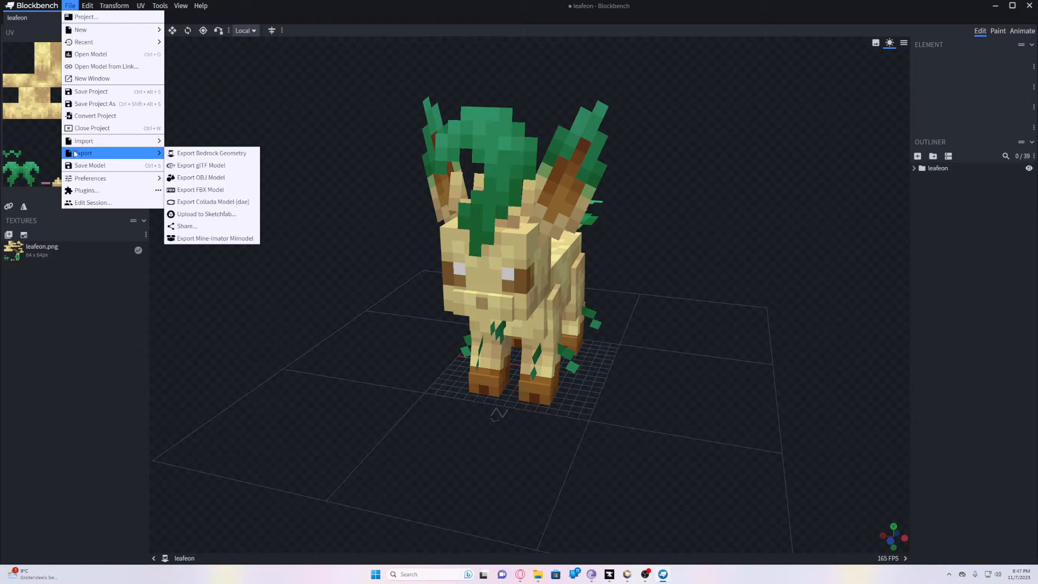
pyautogui.moveTo(214, 238)
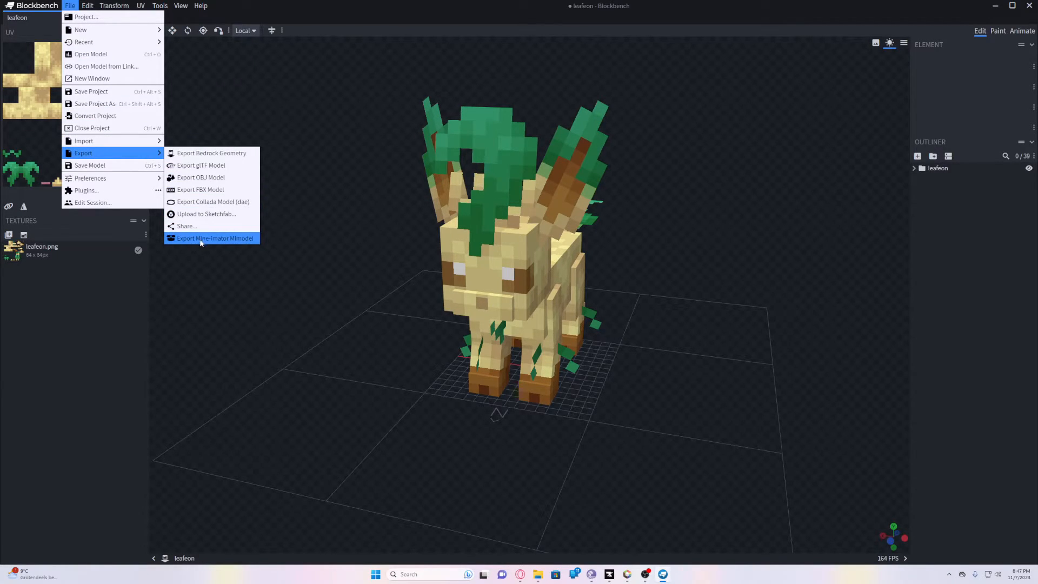
pyautogui.click(214, 238)
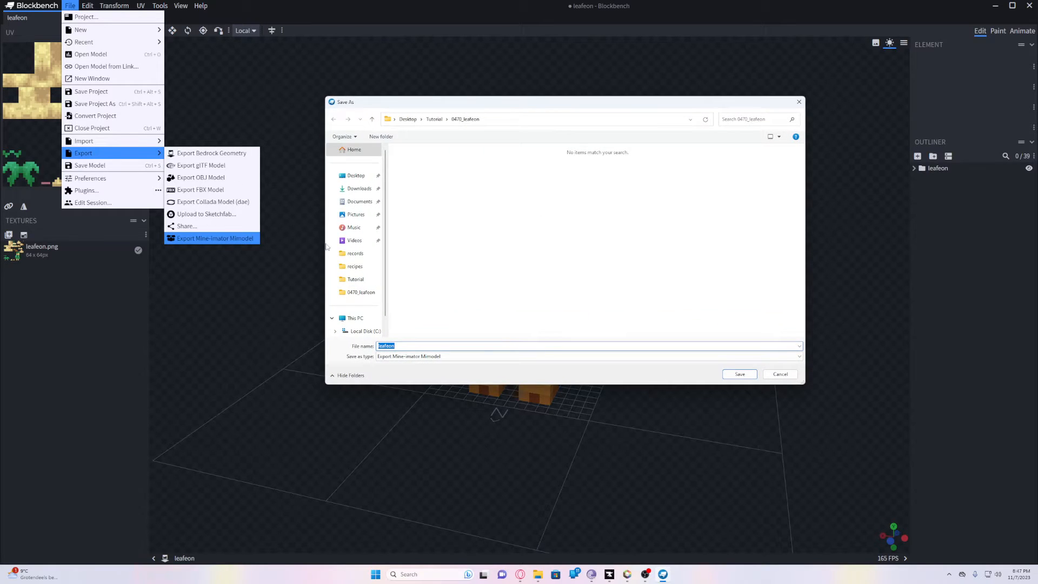
pyautogui.click(739, 374)
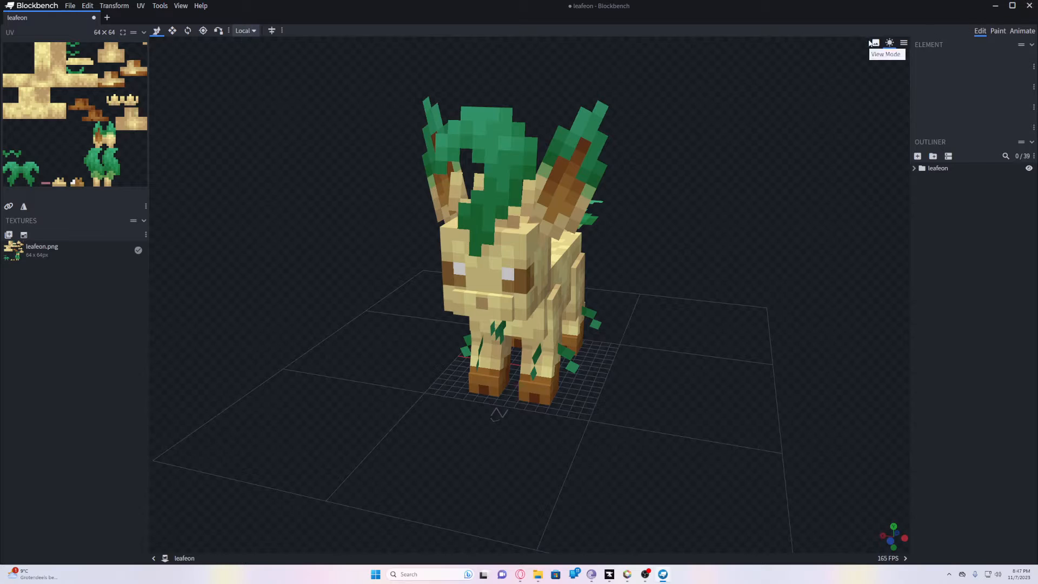
pyautogui.click(1029, 5)
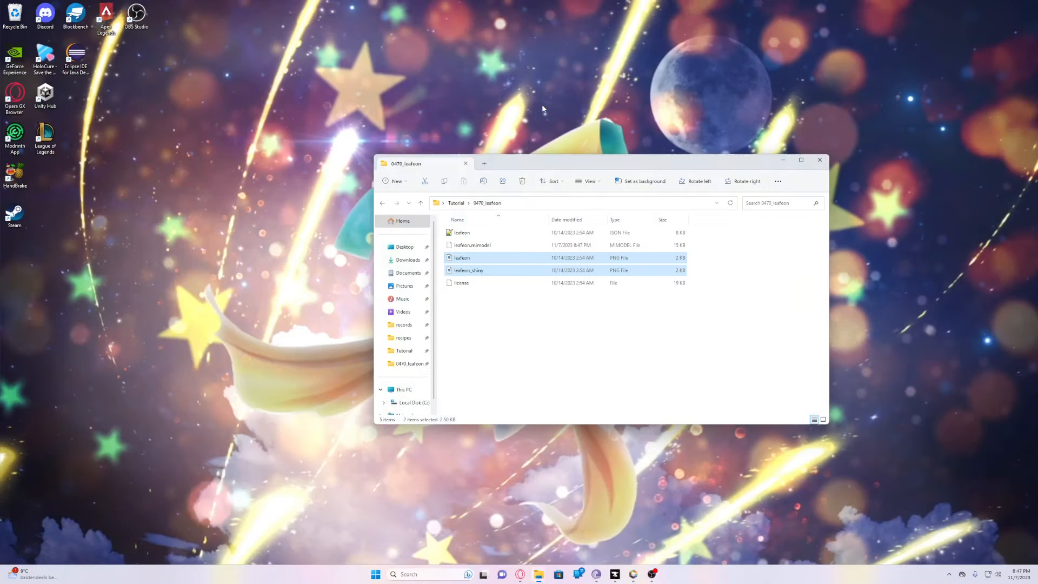
# - Launch Mine-imator from the Start menu search 'mine-imator'
pyautogui.write('mine-imator')
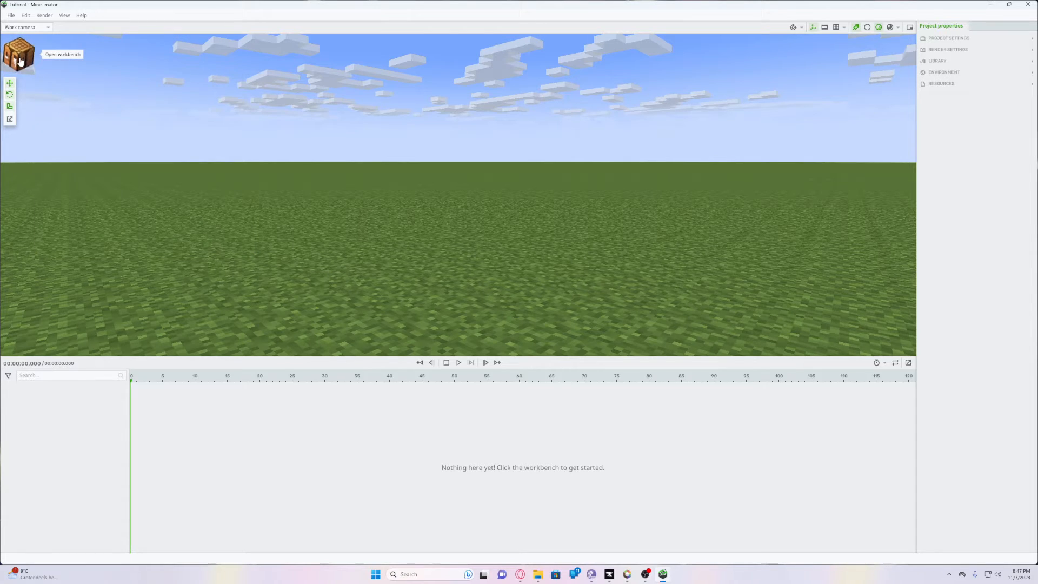
# - From the workbench, browse to the 0470_leafeon folder and choose leafeon.mimodel as the custom model
pyautogui.click(18, 56)
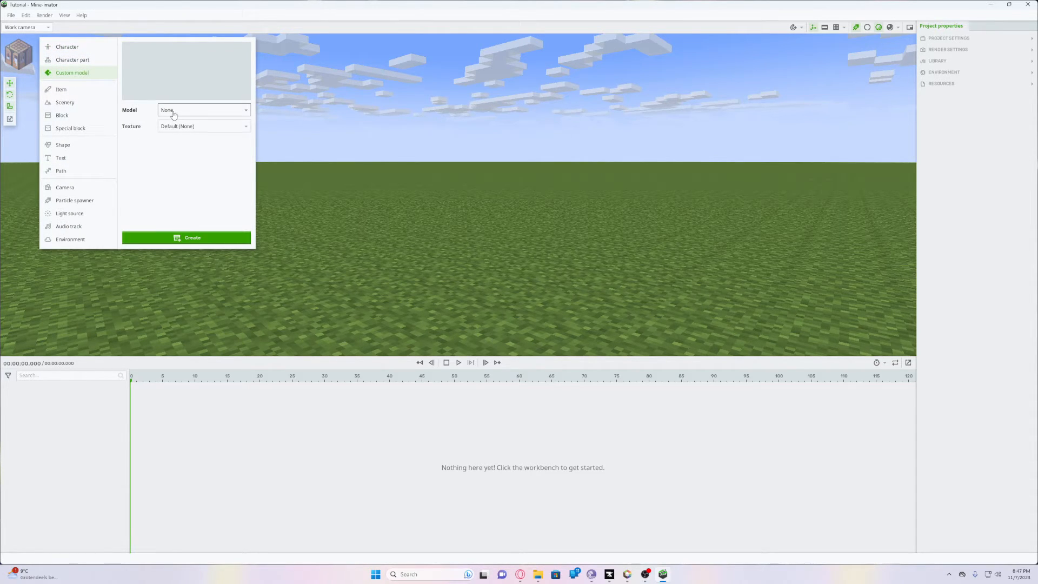
pyautogui.click(204, 110)
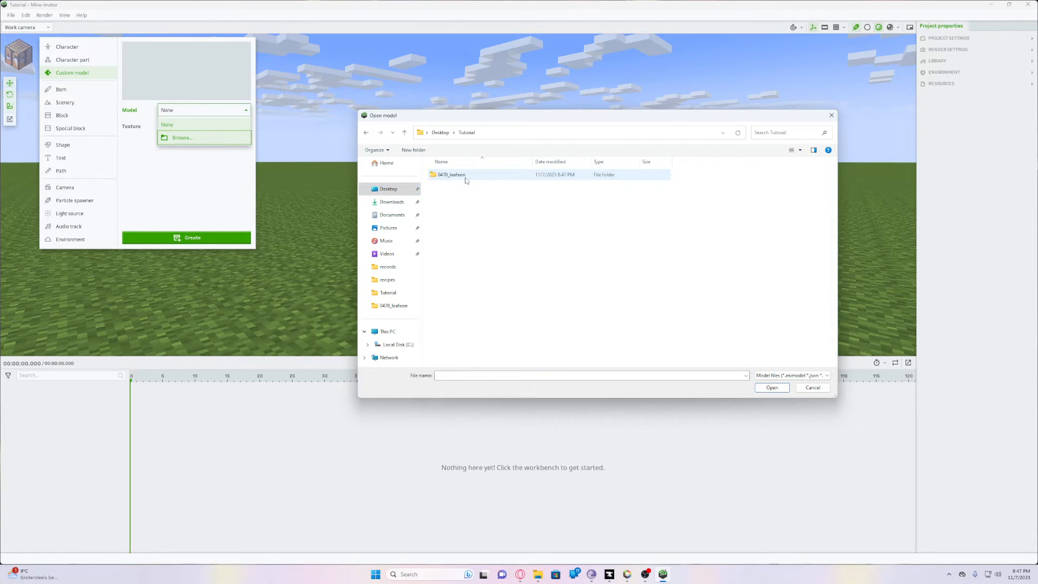
pyautogui.doubleClick(452, 174)
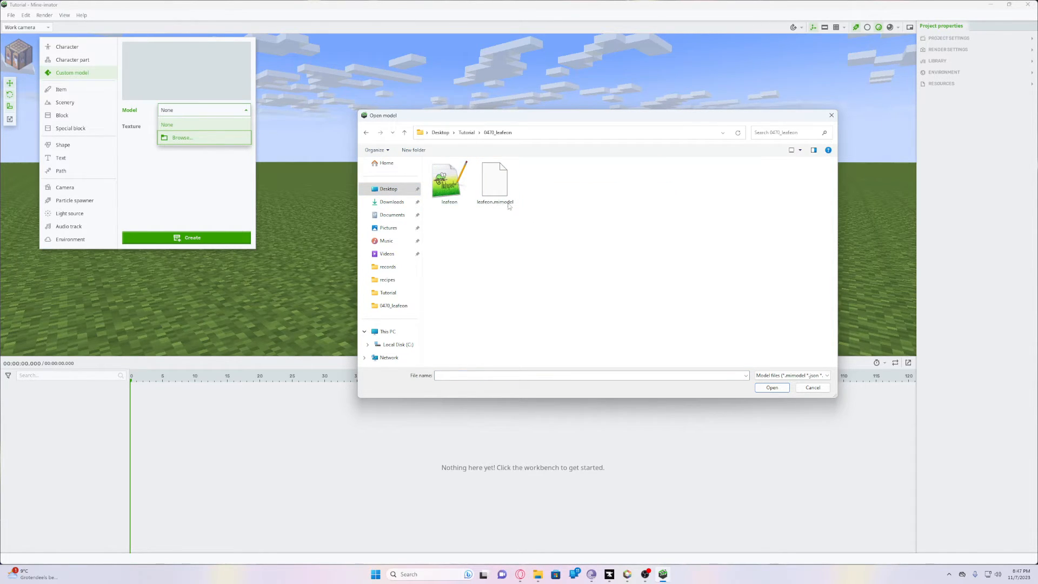
pyautogui.click(494, 180)
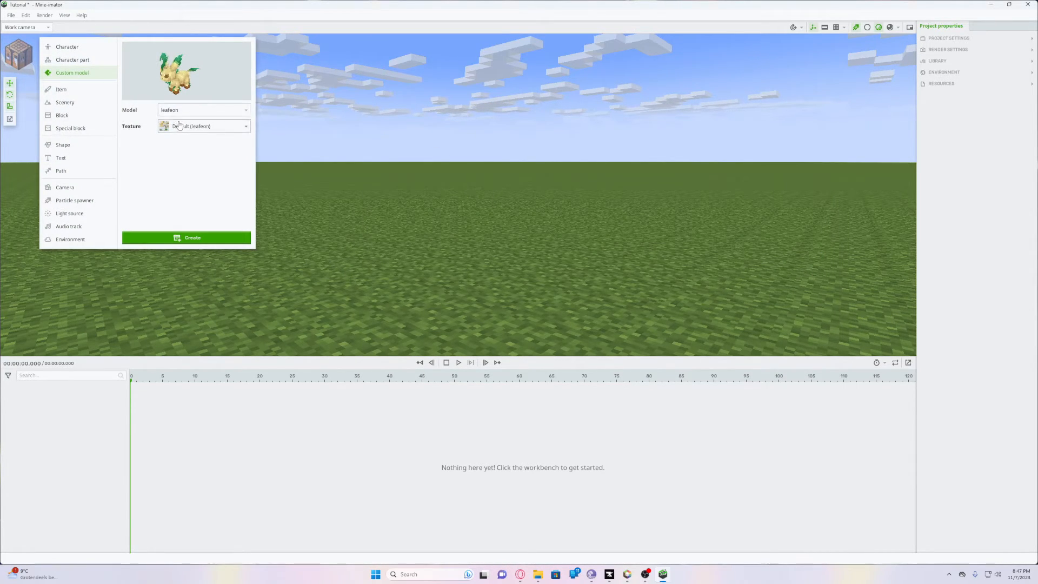
# - Keep the default leafeon texture and create the model in the grass scene
pyautogui.click(203, 126)
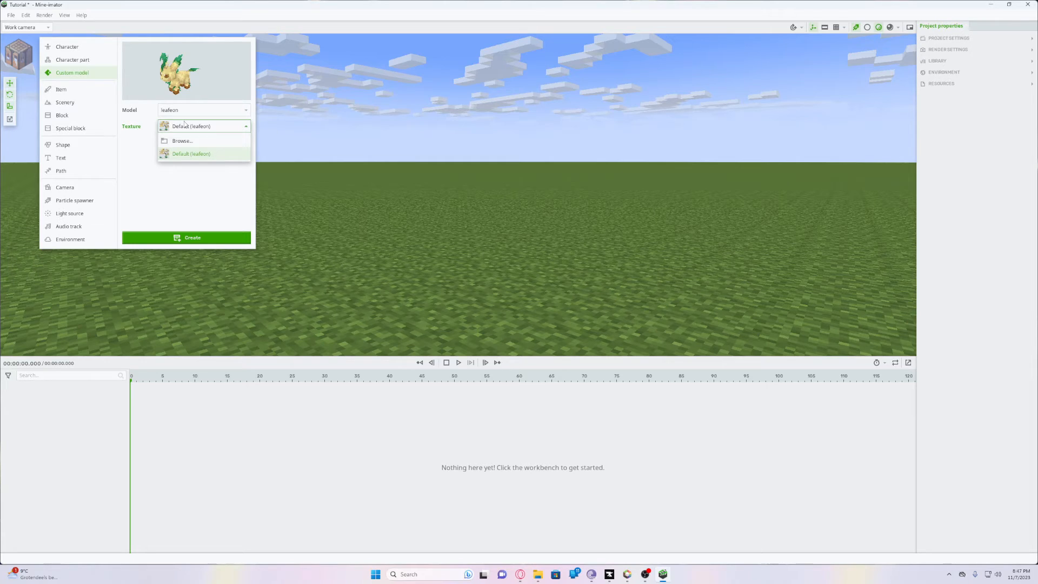
pyautogui.click(190, 154)
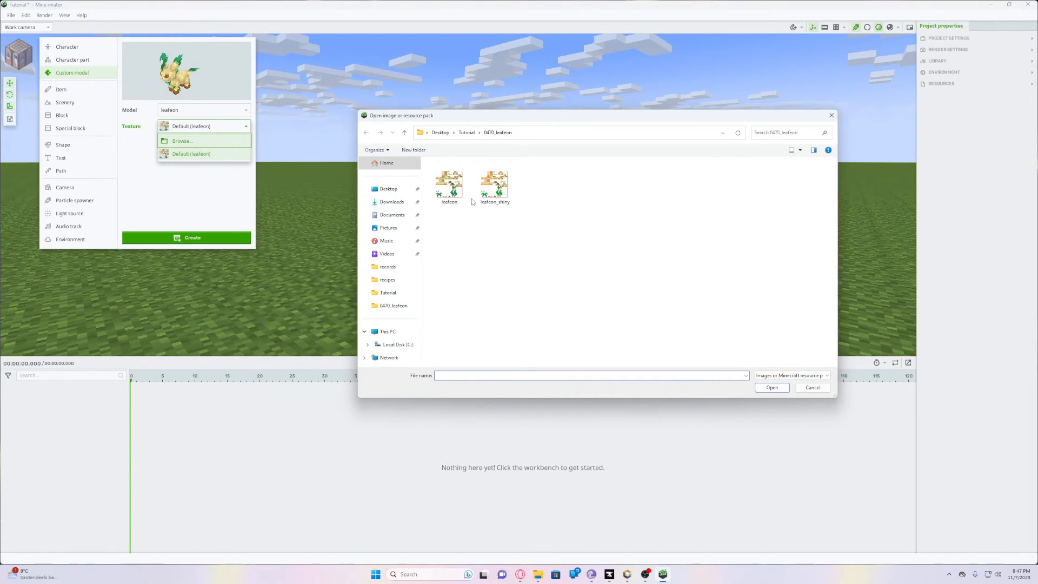
pyautogui.click(812, 387)
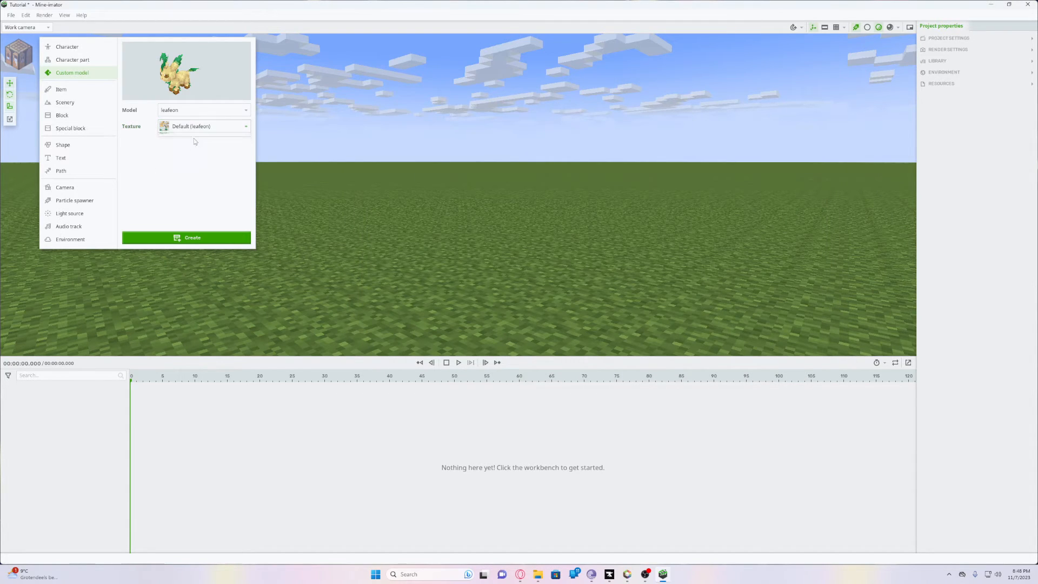
pyautogui.click(186, 237)
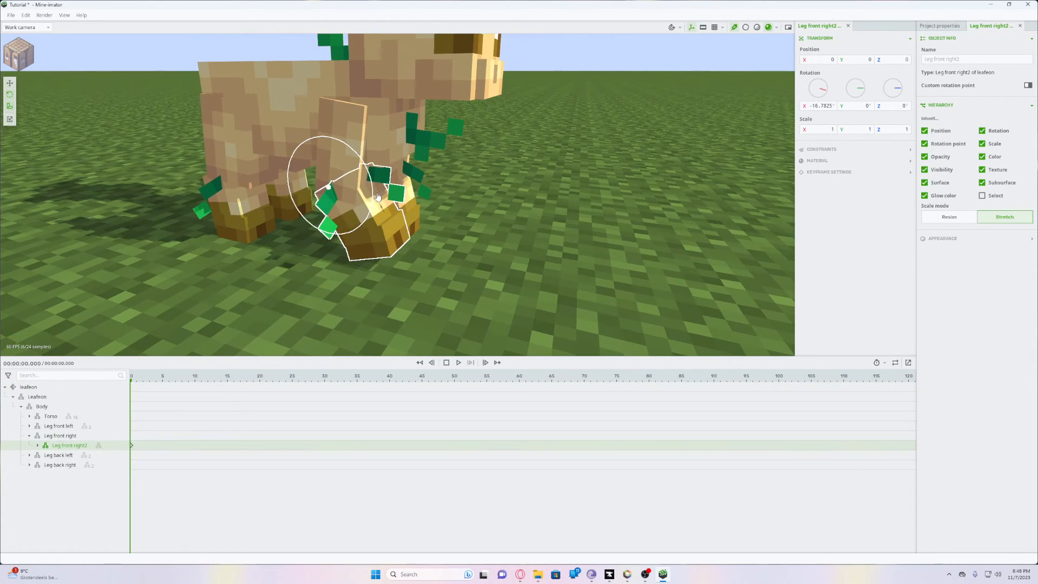
# - Select the front right leg segments and bend the lower one outward with the gizmo
pyautogui.click(60, 436)
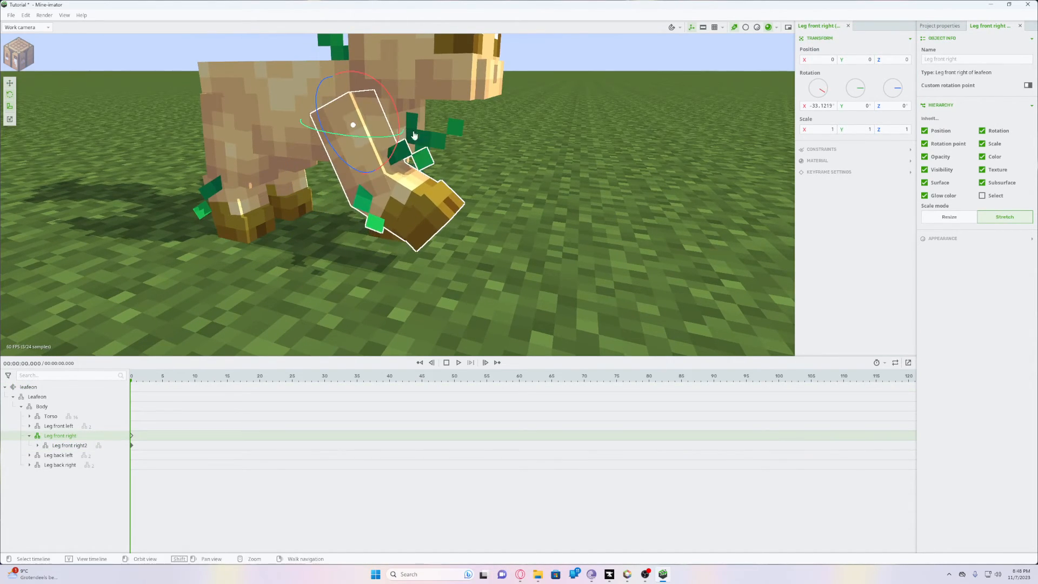
pyautogui.click(70, 444)
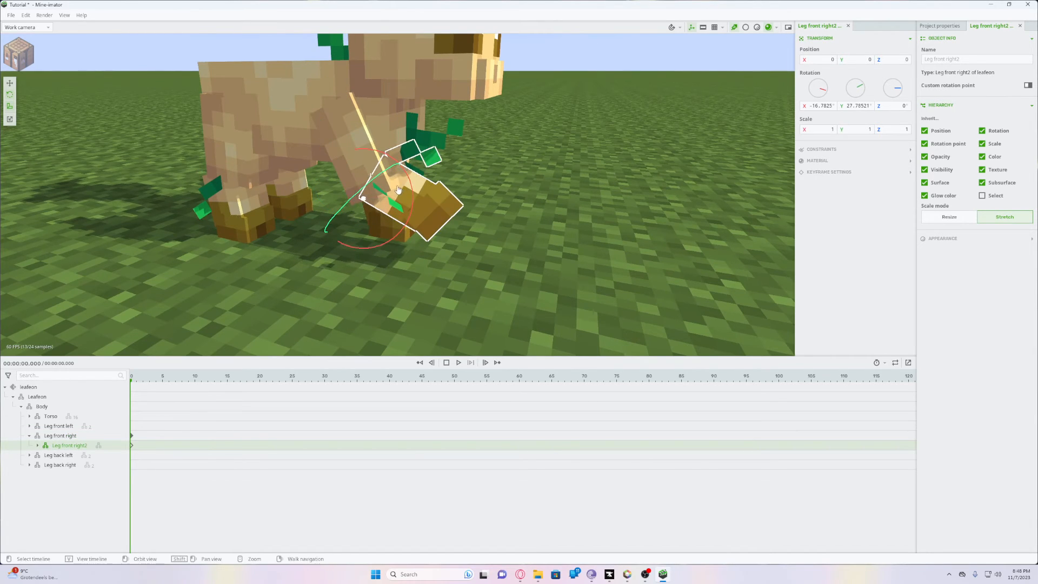
pyautogui.moveTo(393, 188); pyautogui.dragTo(394, 199)
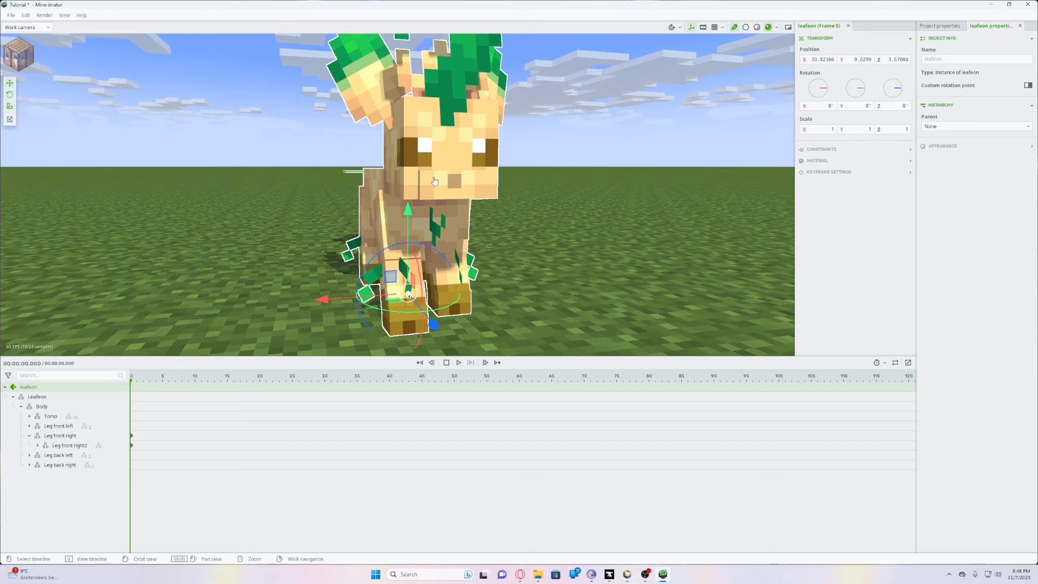
# - Select the Leafeon's head to tilt it to one side
pyautogui.click(58, 426)
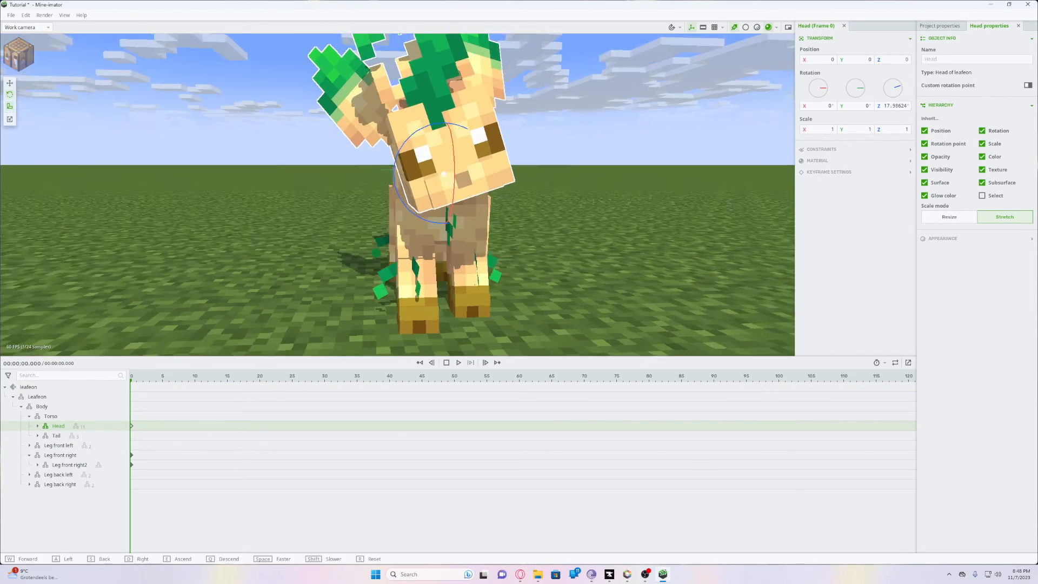
pyautogui.click(938, 25)
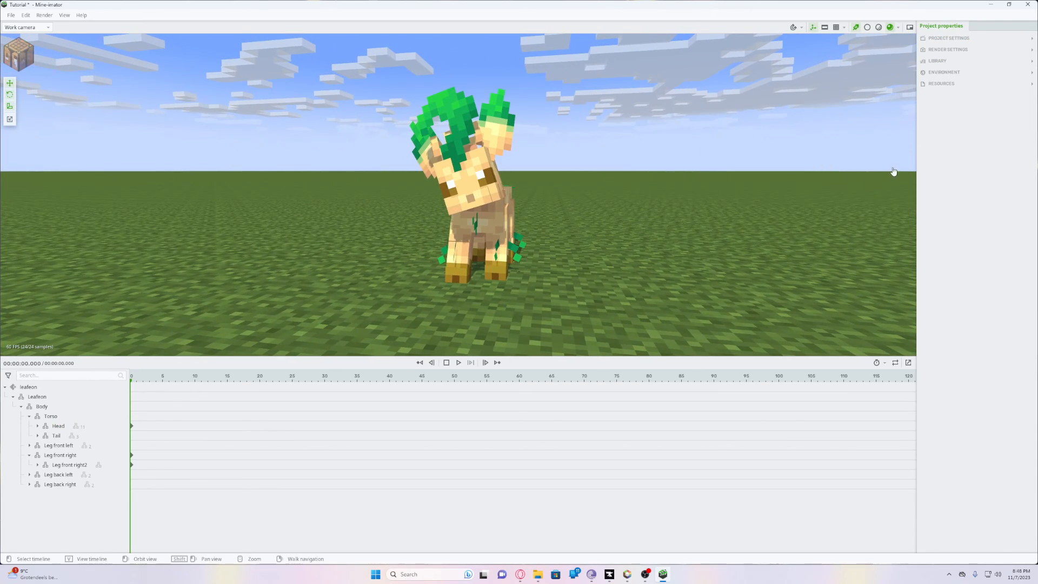
pyautogui.moveTo(883, 173)
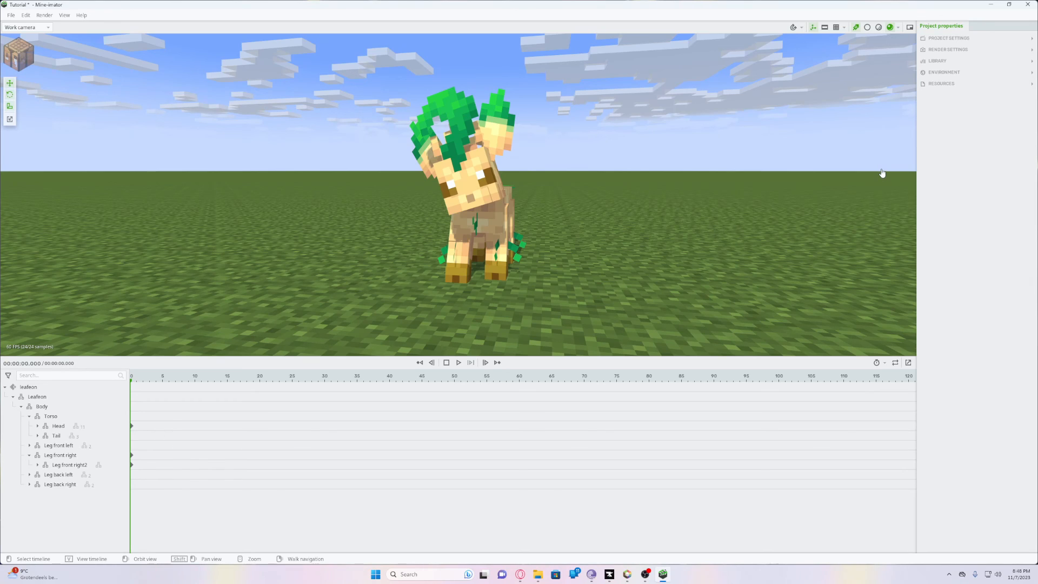